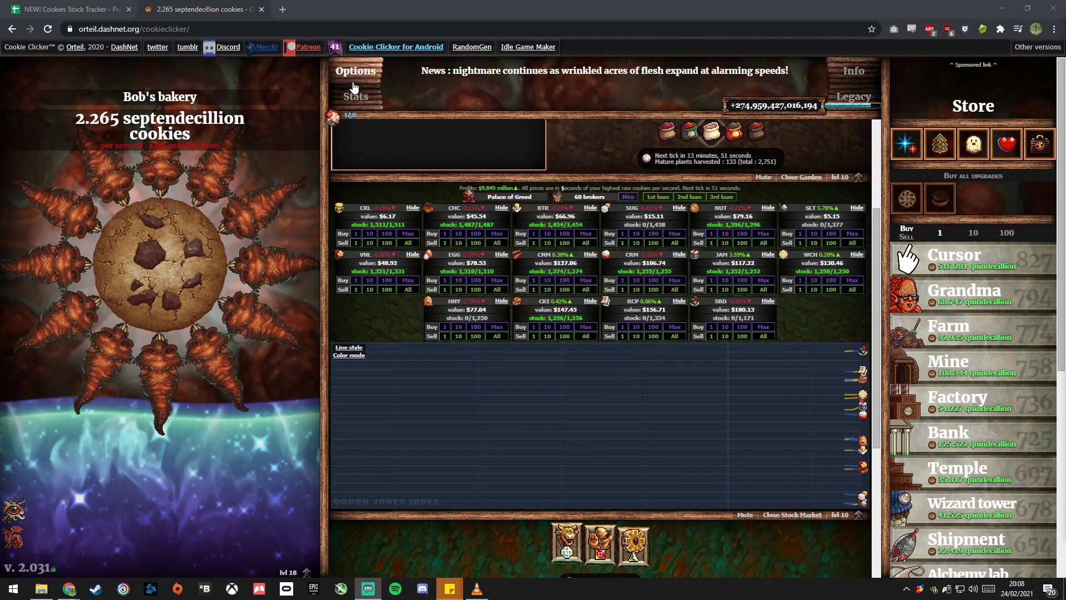
Step: Copy Cookie Clicker's save code from Options > Export save, then return to the stock tracker
click(355, 71)
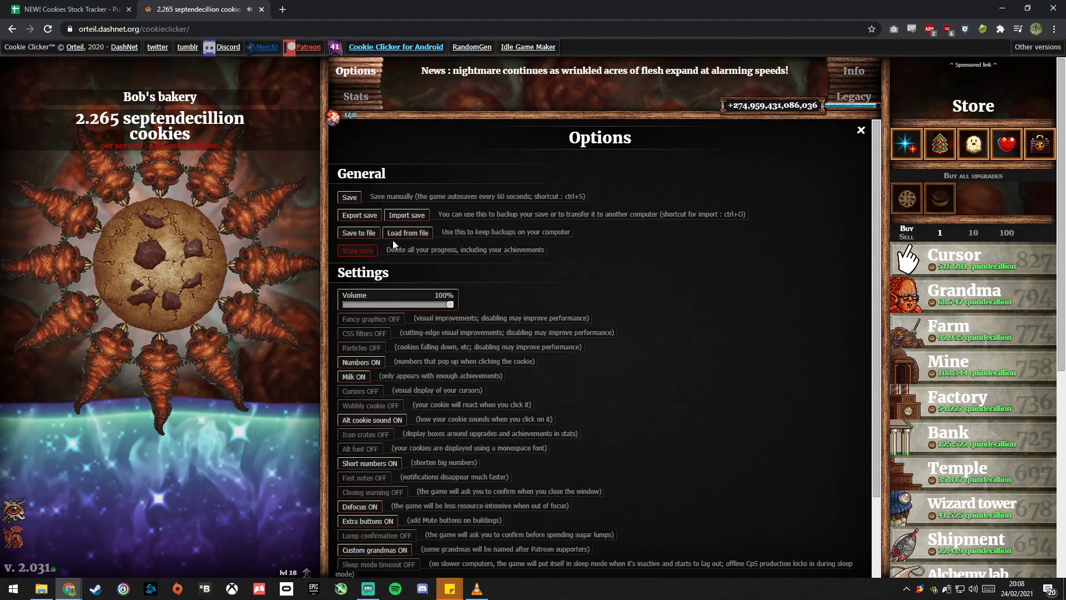
click(359, 215)
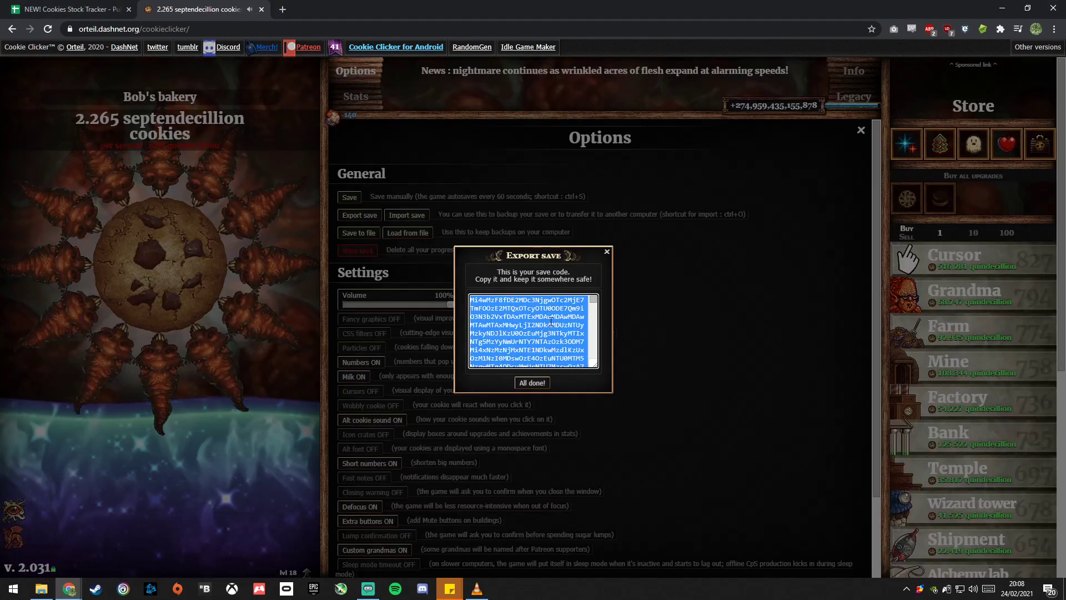
click(531, 382)
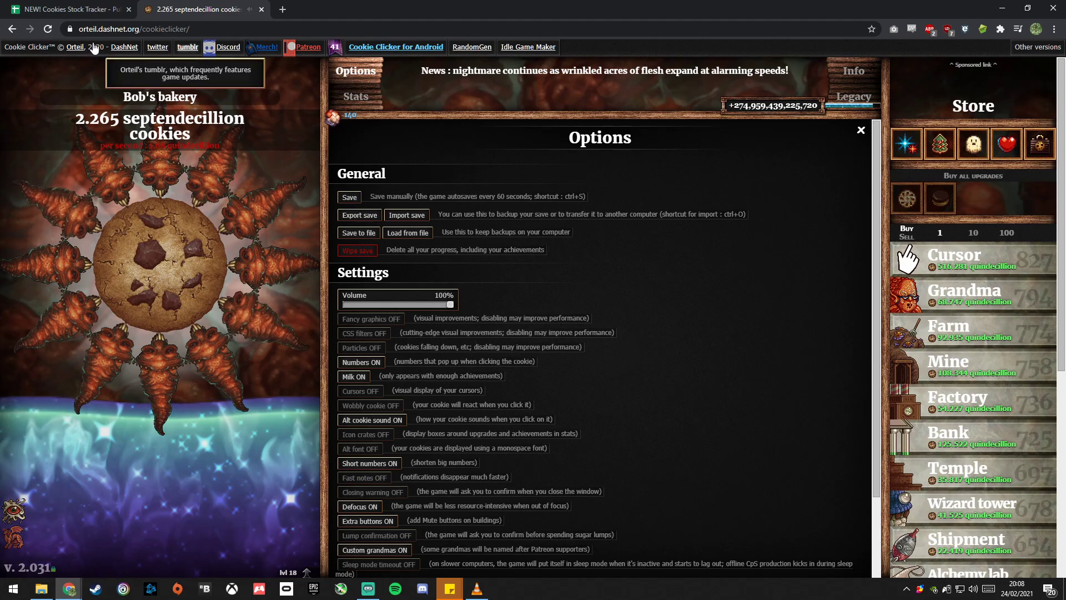
click(68, 9)
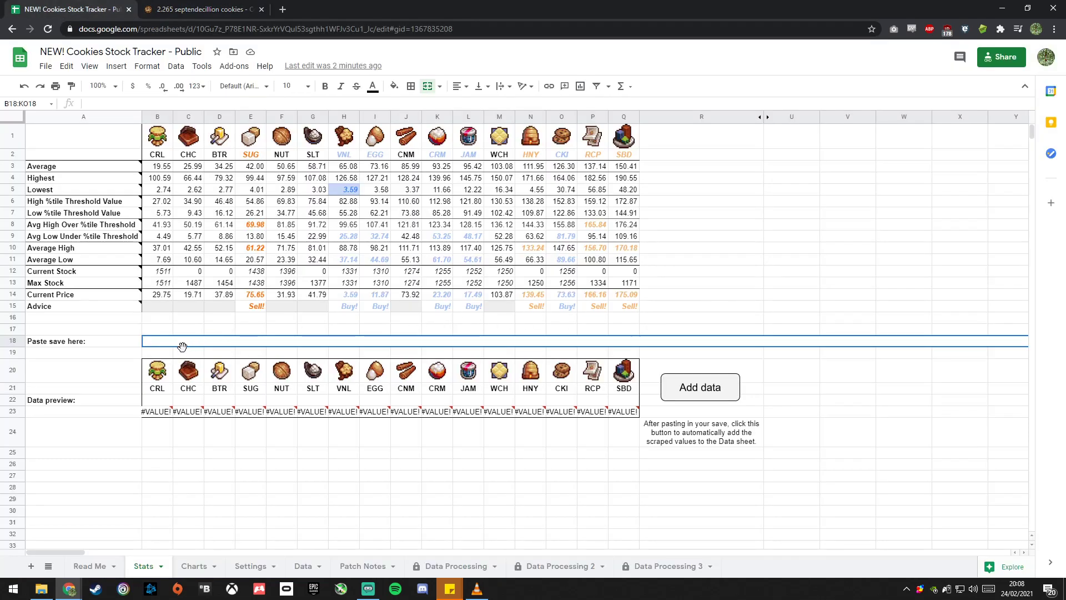
Step: Paste the save code into the row 18 'Paste save here' cell and add its data
text(Mi4wMzF8fDE2MDc3NjgwOTc2MjE7TmFOOzE2MTQwNjg2Njc0NjM7Qm9iO3N3b2VxfDAxMTExMDAwMDAwMDAwMTAwMTAxMHwyLjA)
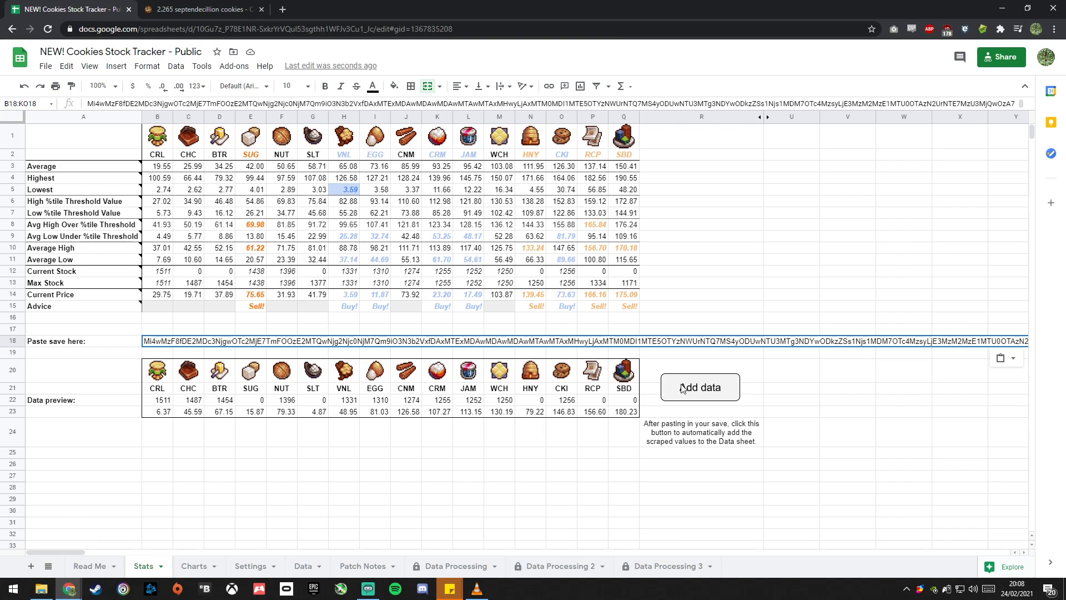
click(700, 387)
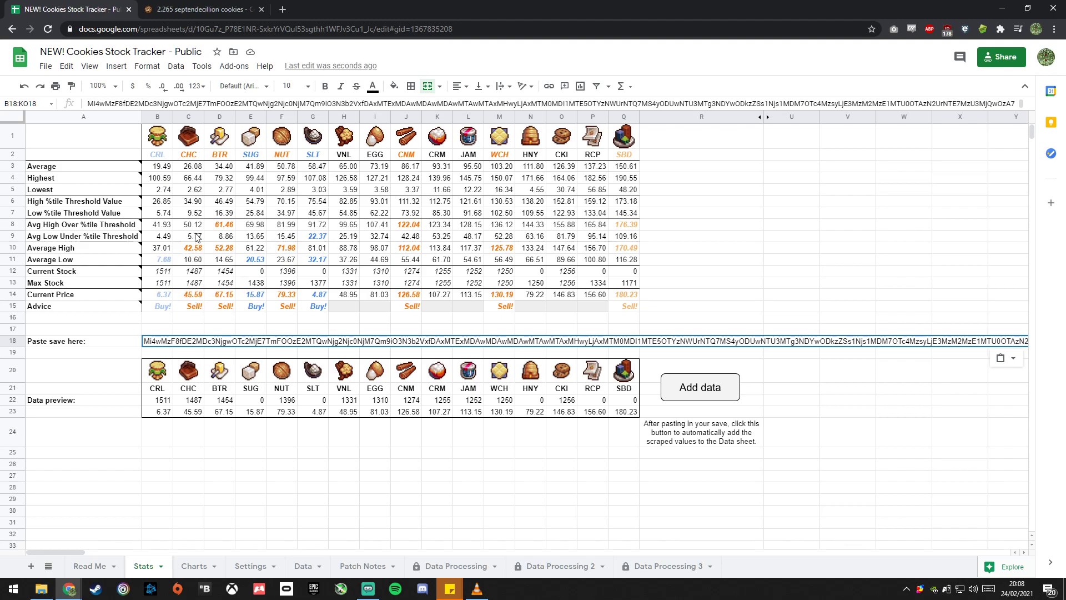
mouse_move(194, 158)
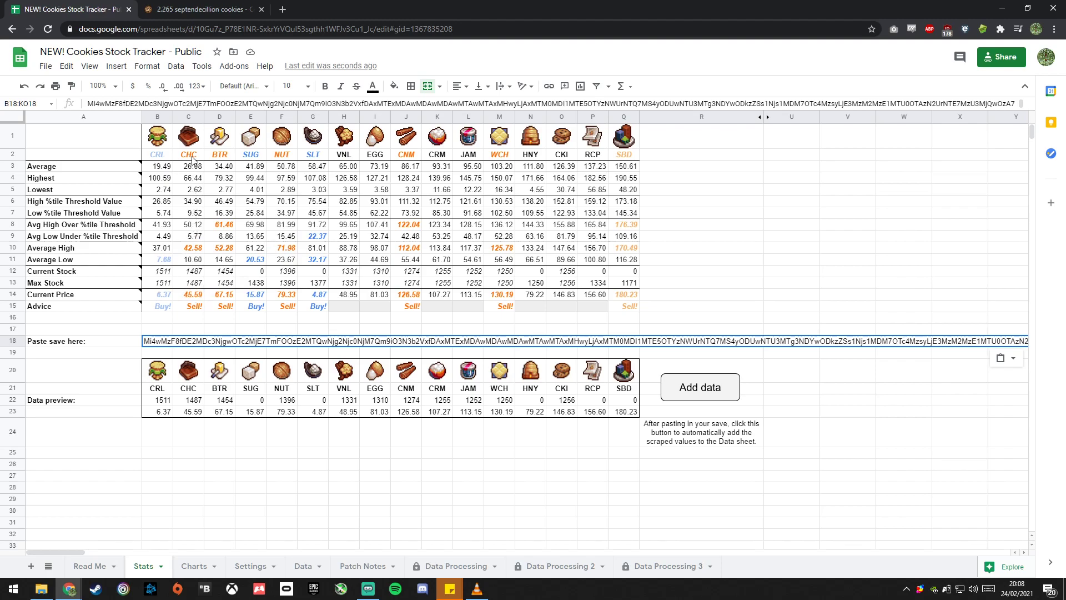
mouse_move(191, 168)
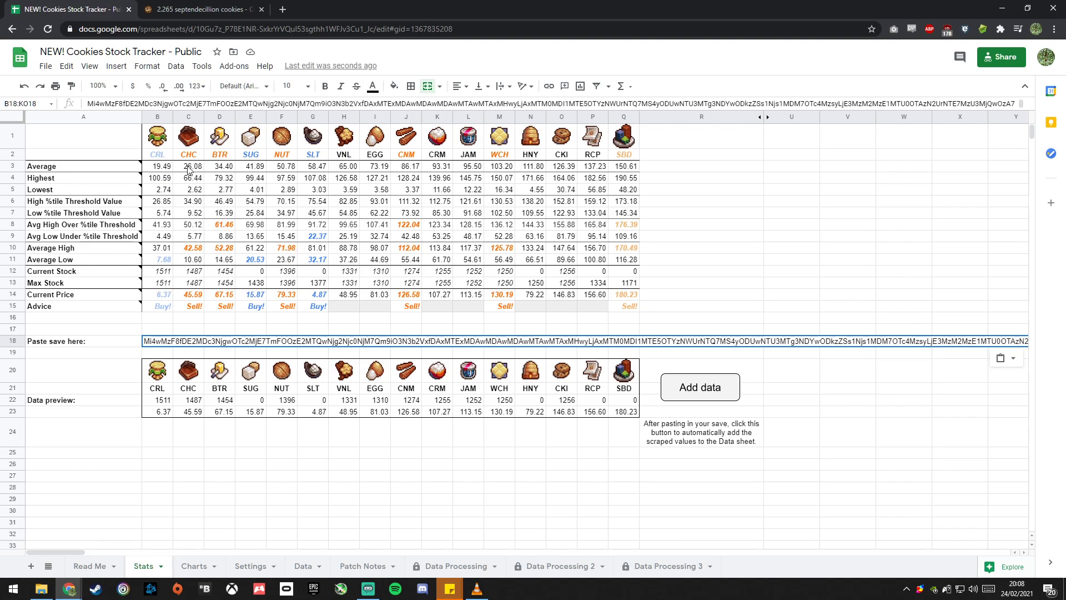
mouse_move(627, 161)
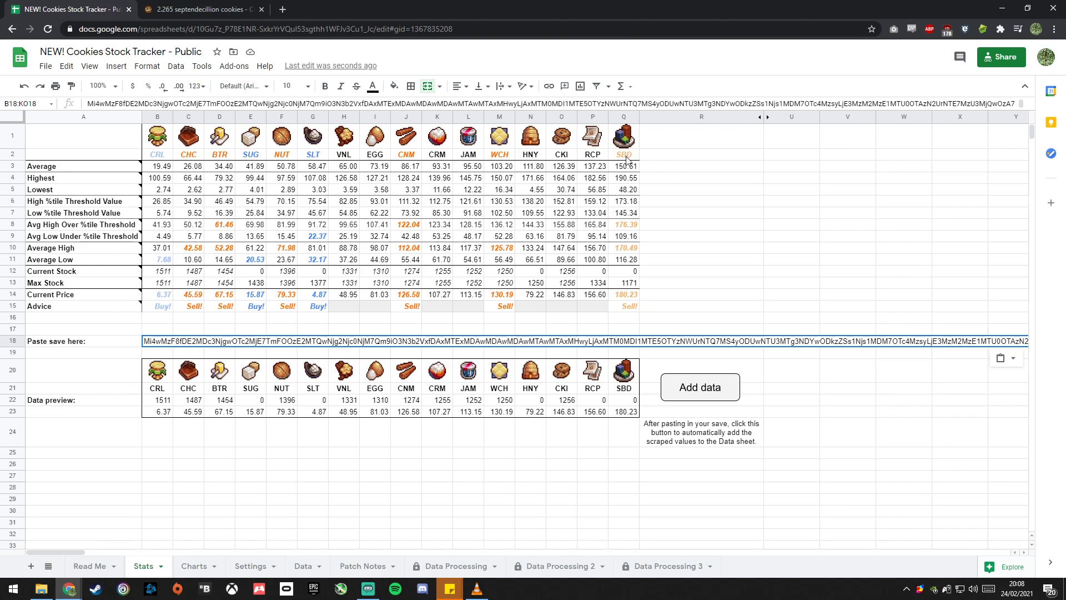
mouse_move(629, 291)
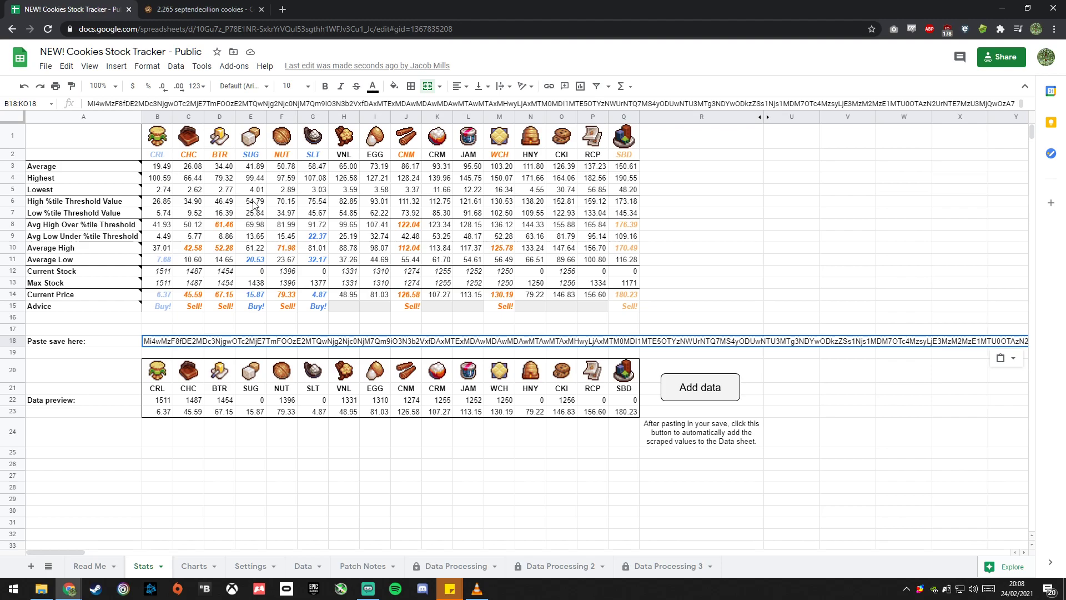
mouse_move(255, 272)
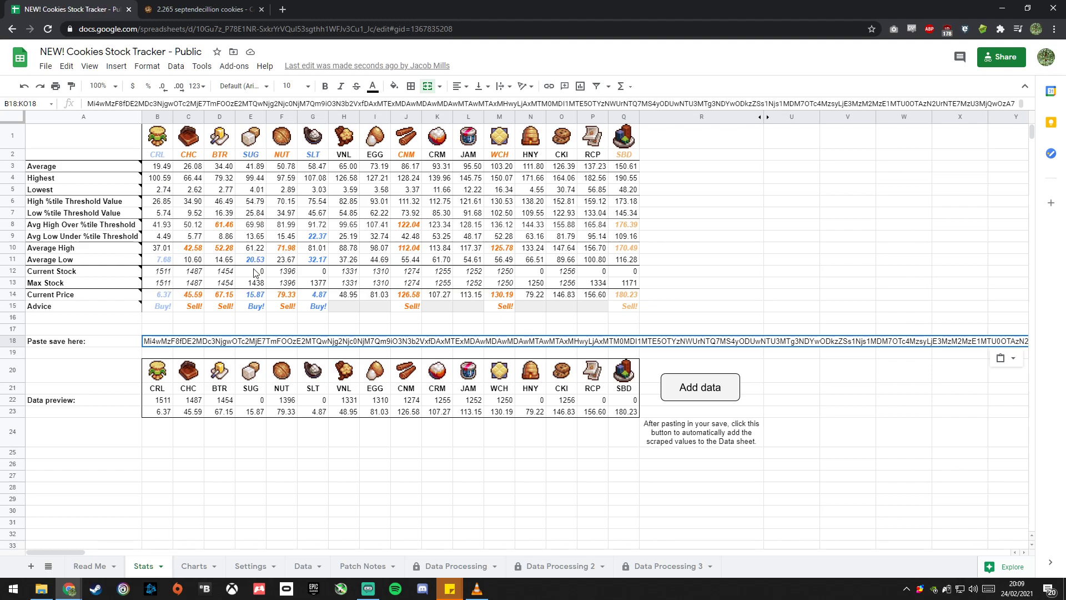
click(250, 295)
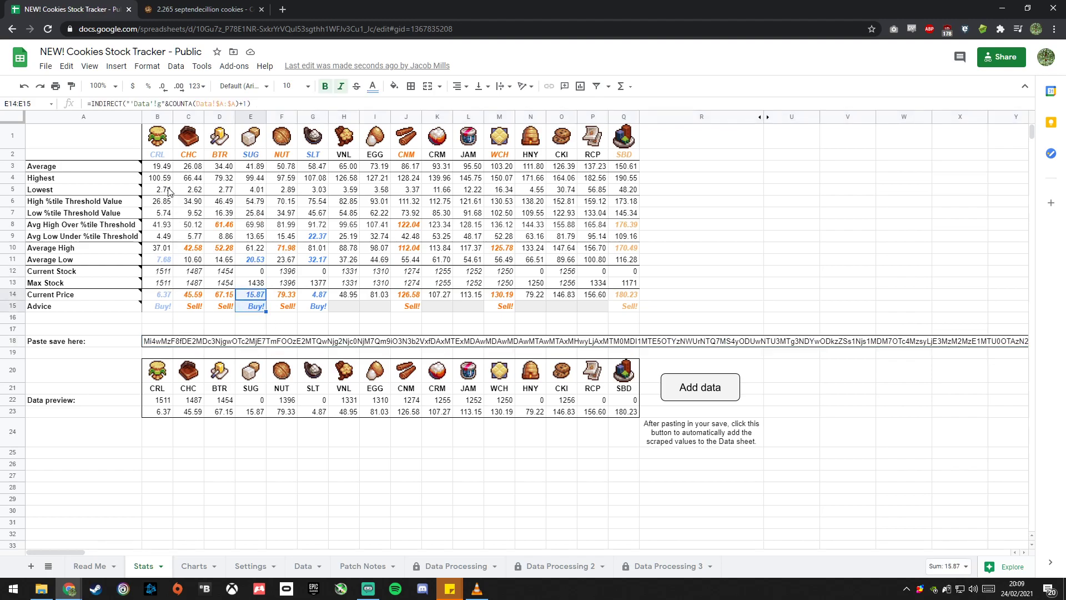
click(157, 272)
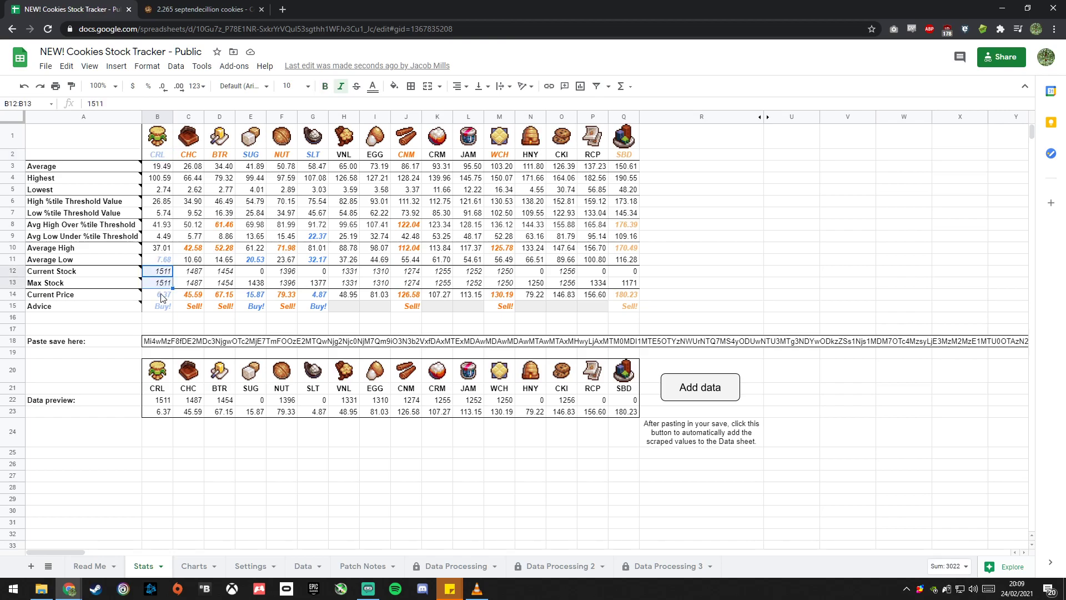
click(157, 294)
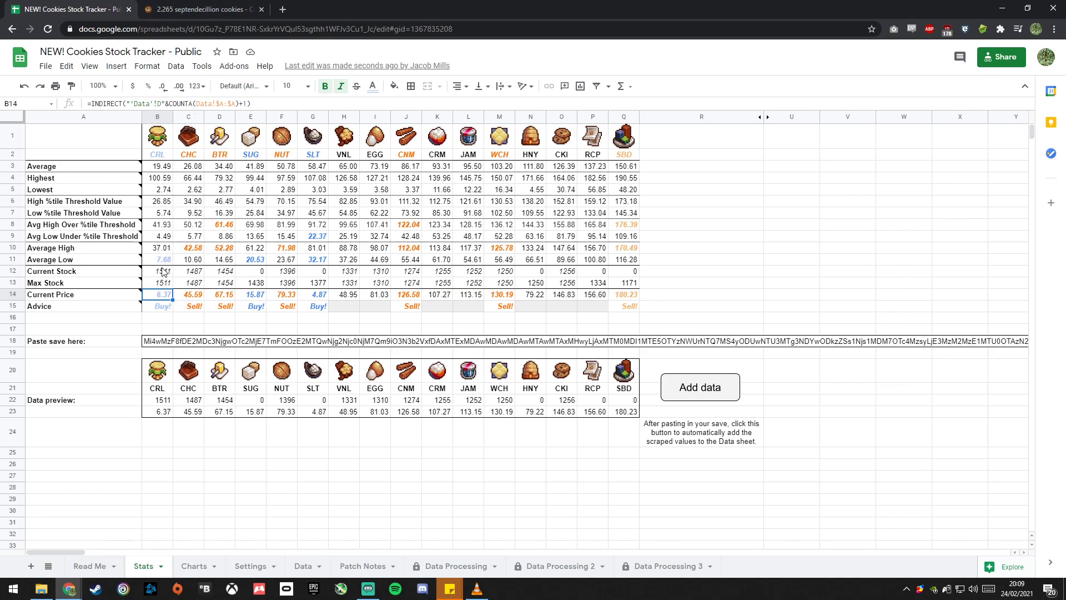
click(157, 270)
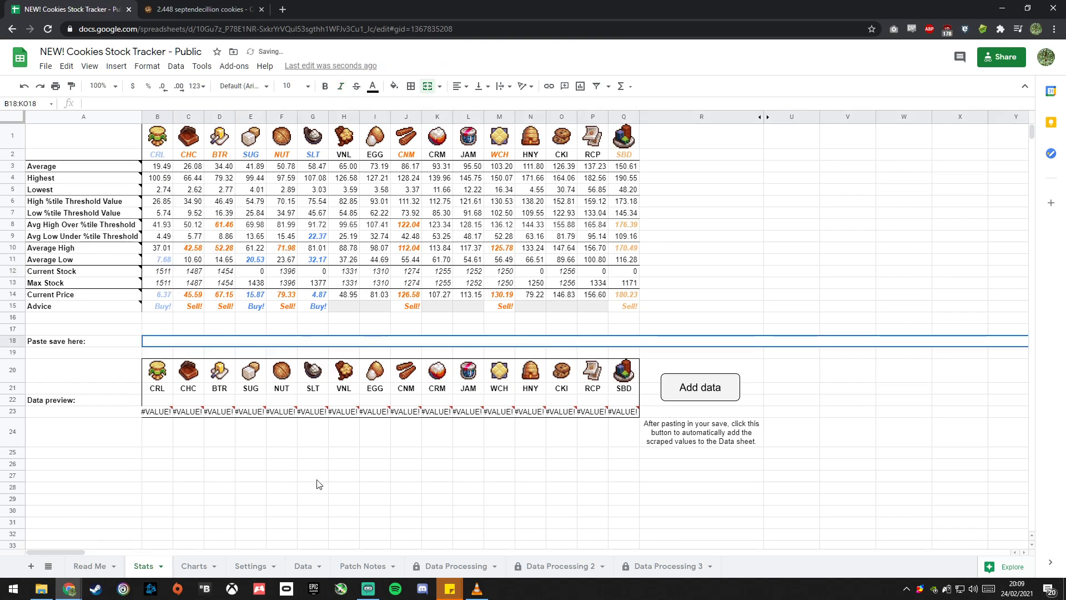
mouse_move(227, 524)
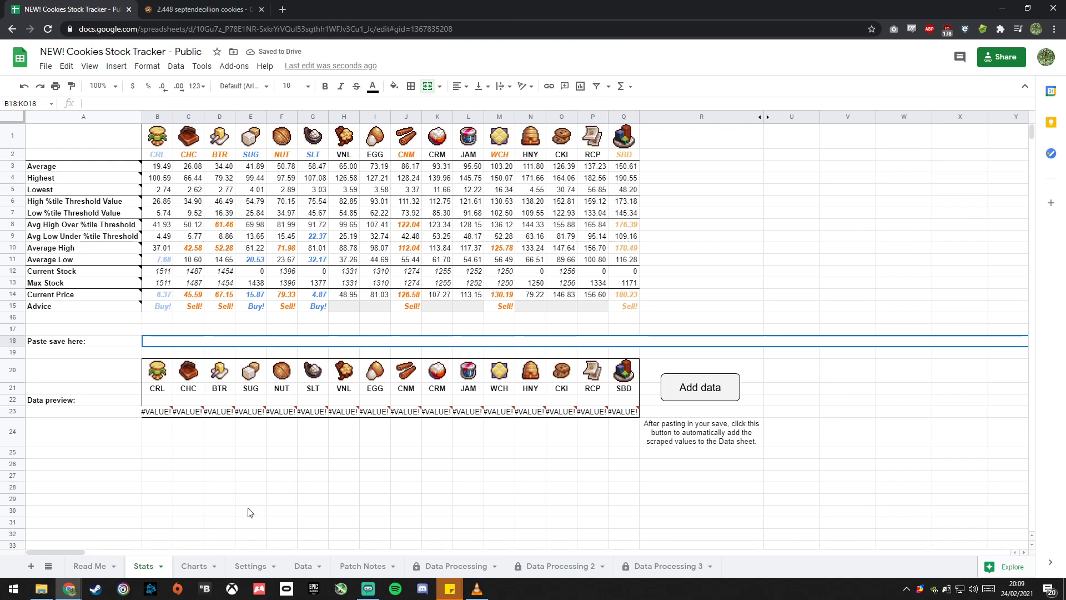
mouse_move(321, 487)
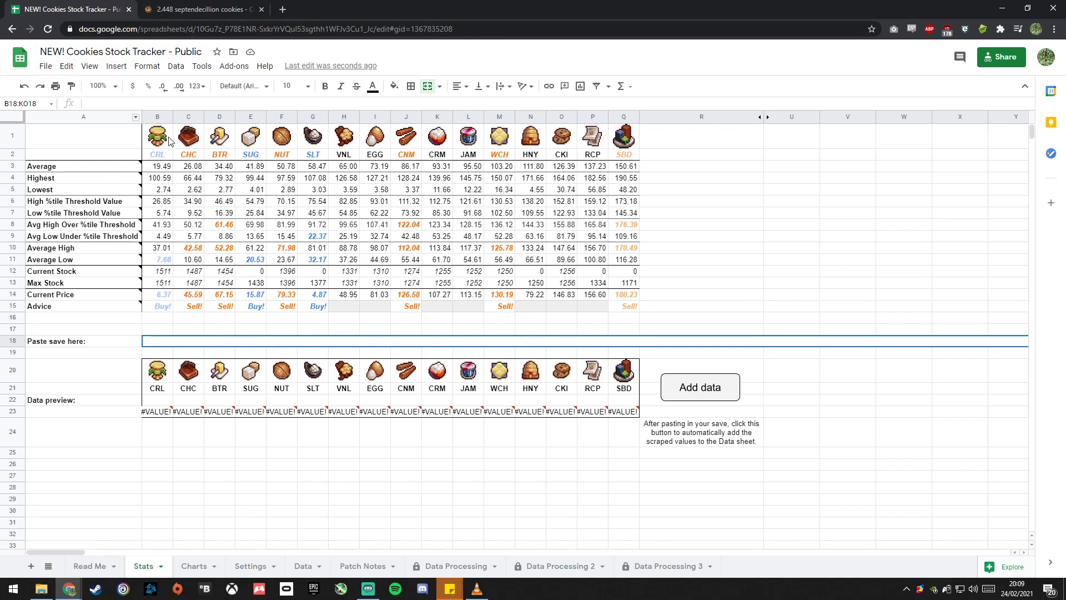
Step: Make a copy of the tracker with the default name in My Drive
click(45, 66)
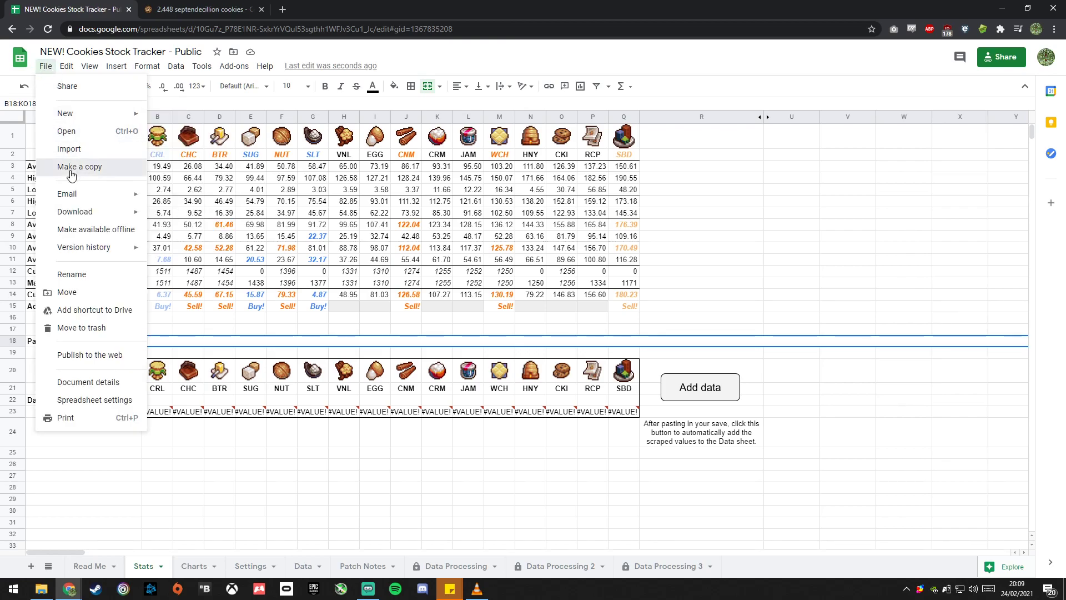
click(79, 167)
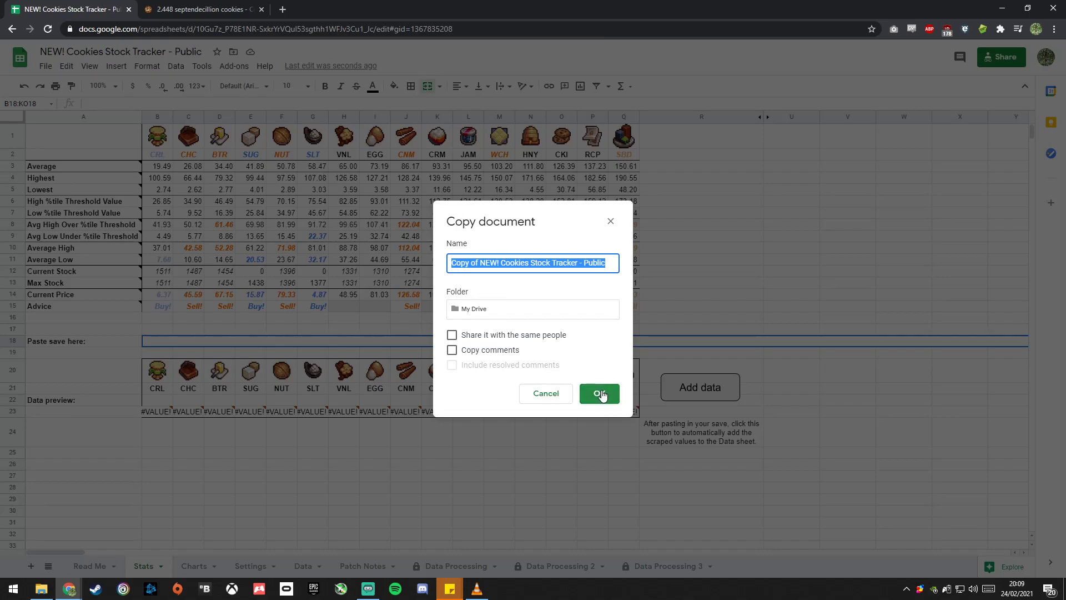
click(599, 393)
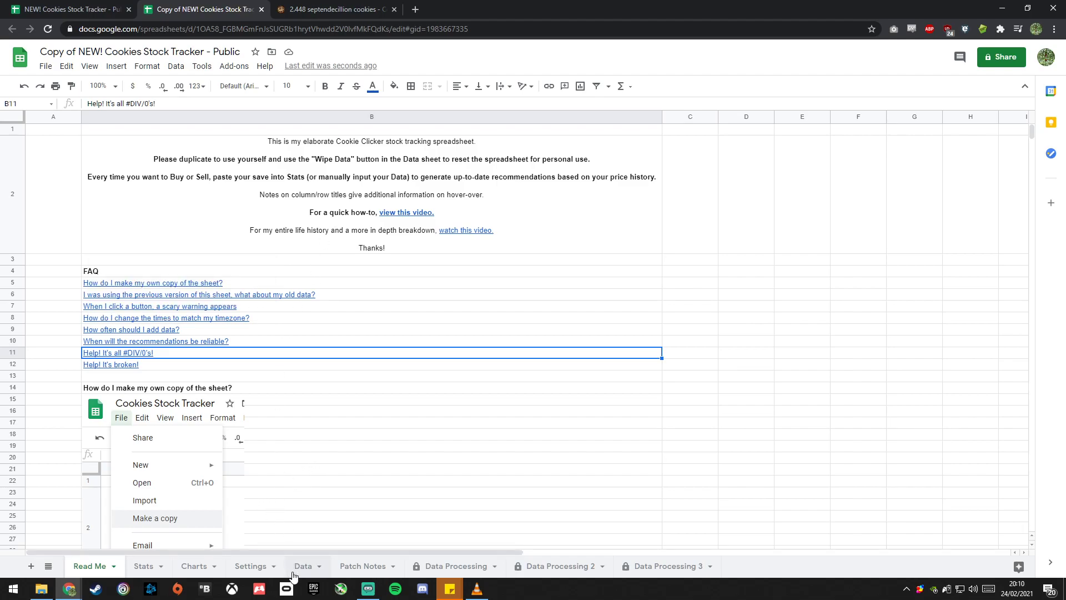
Step: Open the copy's Data sheet and start its Wipe data script, prompting authorization
click(304, 566)
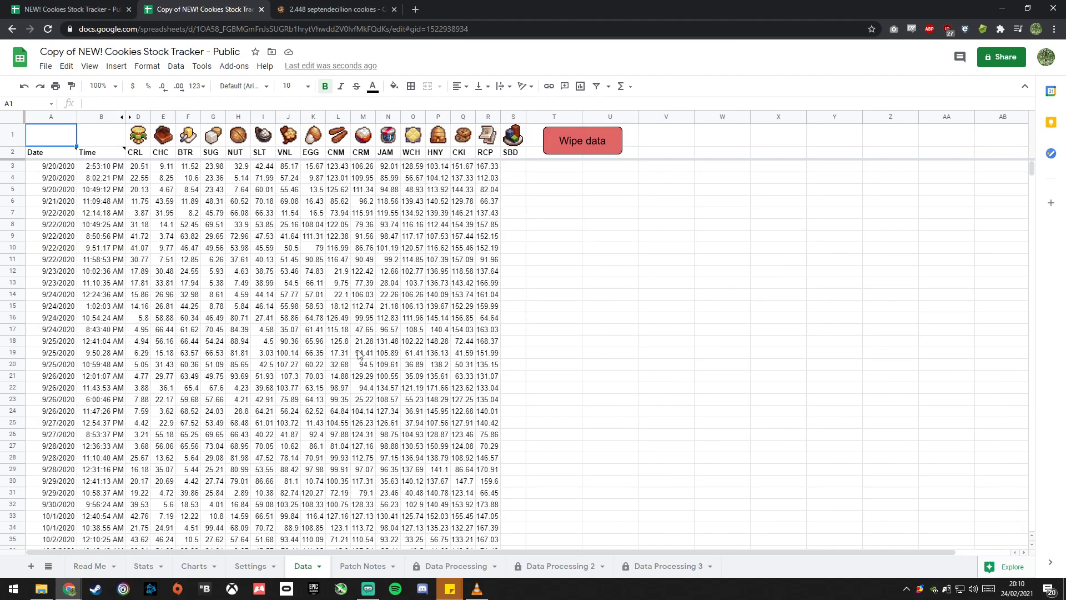
mouse_move(219, 293)
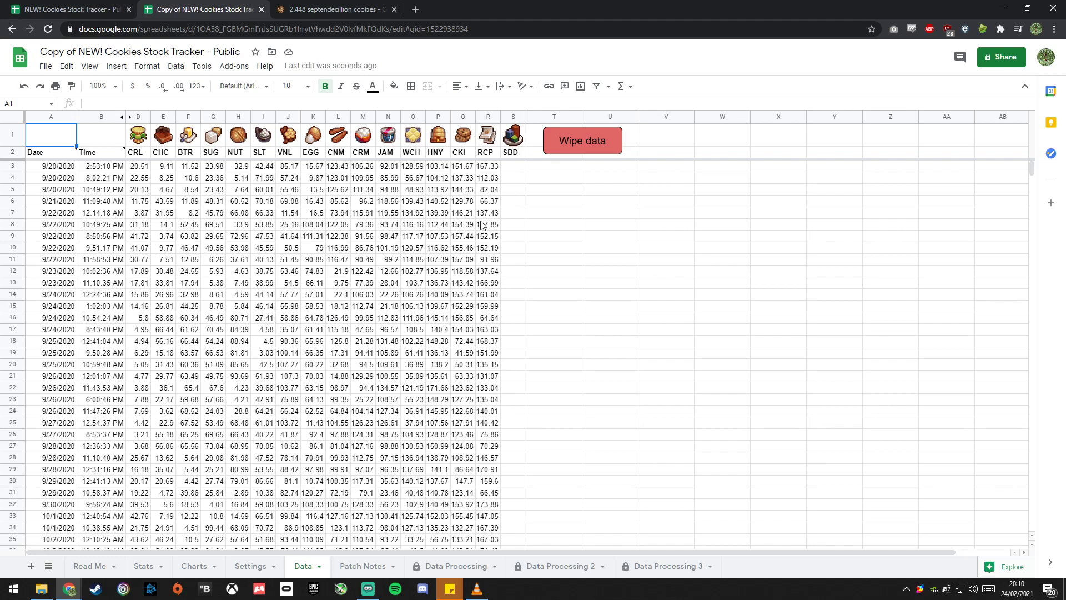
click(582, 140)
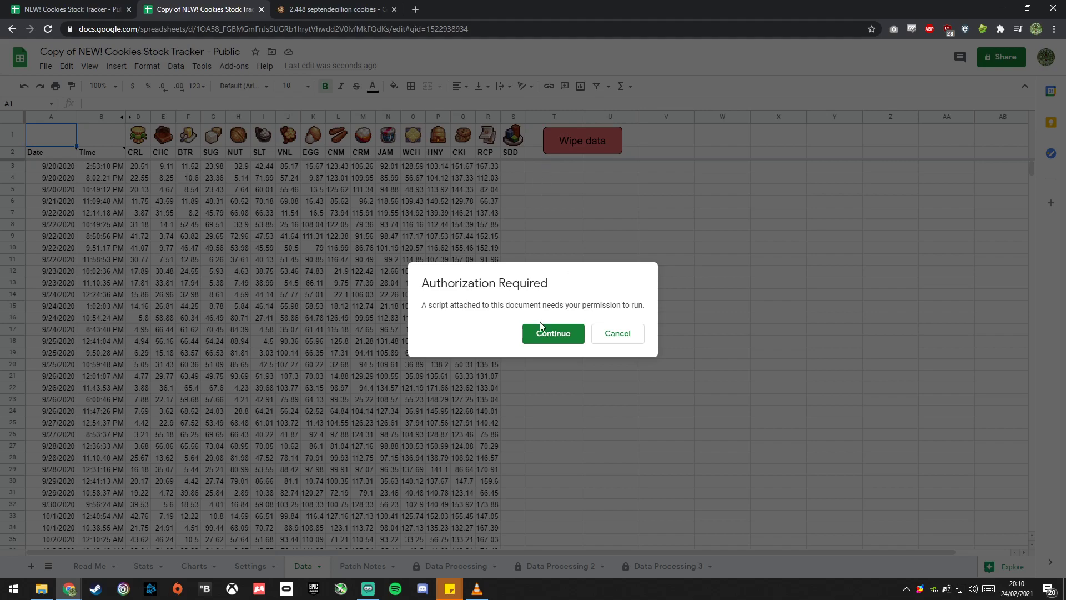
Step: Authorize the script with your account, proceeding past the unverified-app warning via Advanced
click(553, 334)
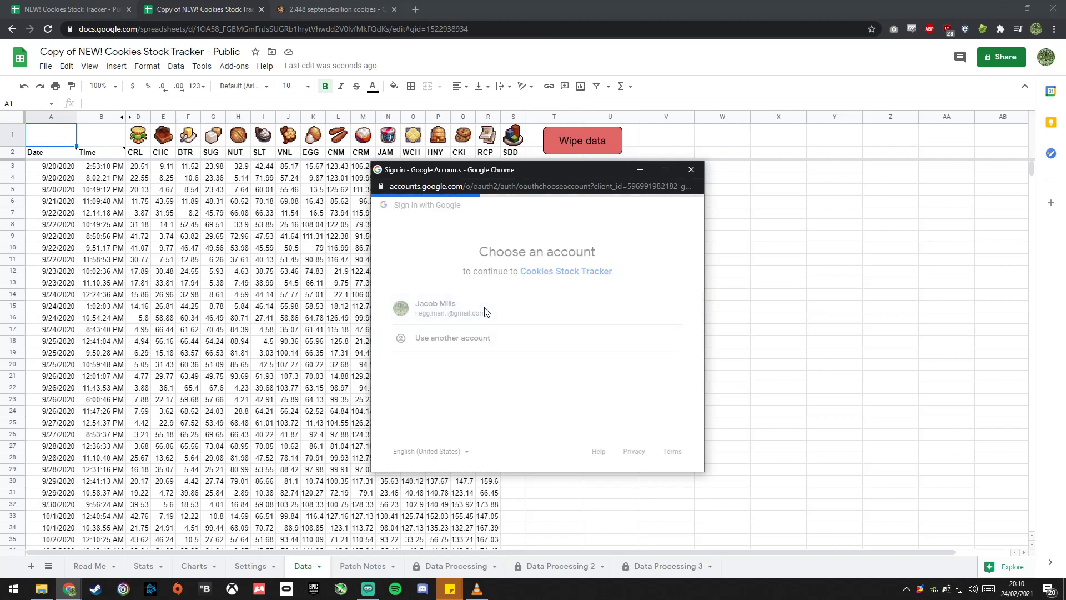
click(439, 308)
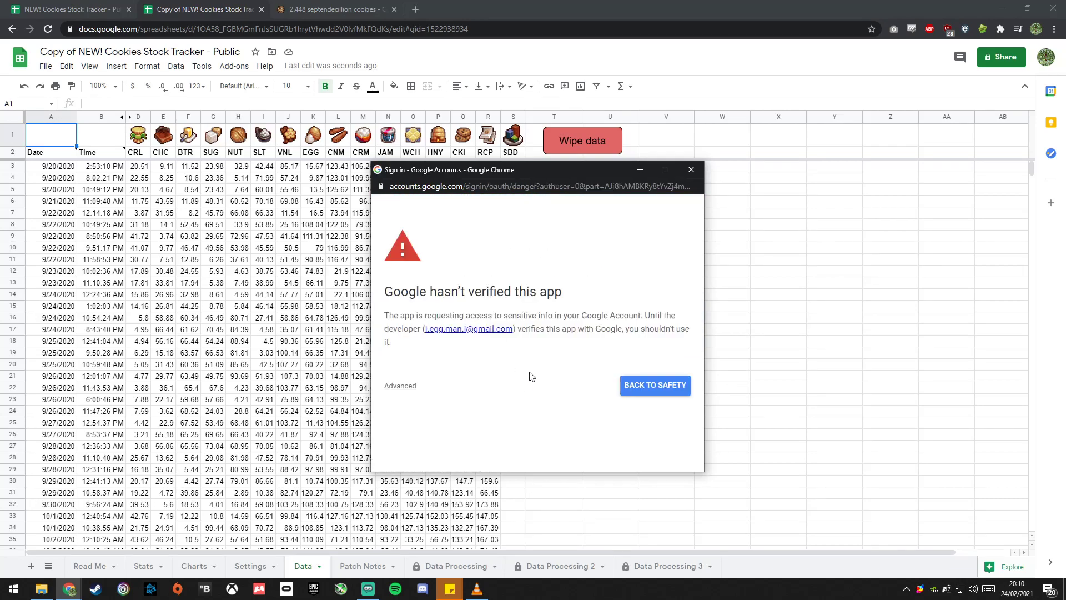
mouse_move(520, 411)
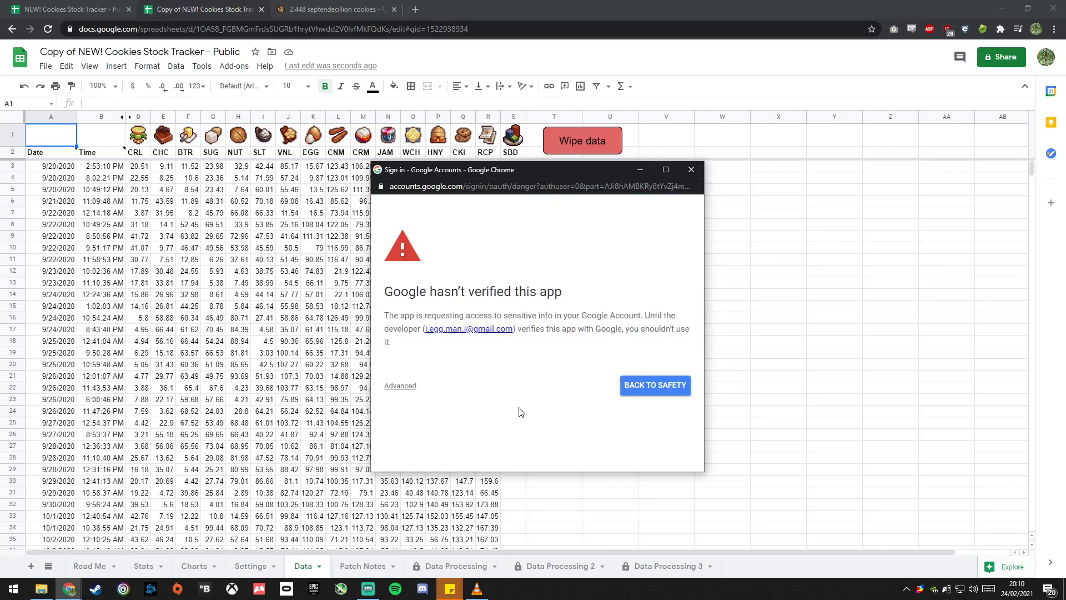
mouse_move(458, 397)
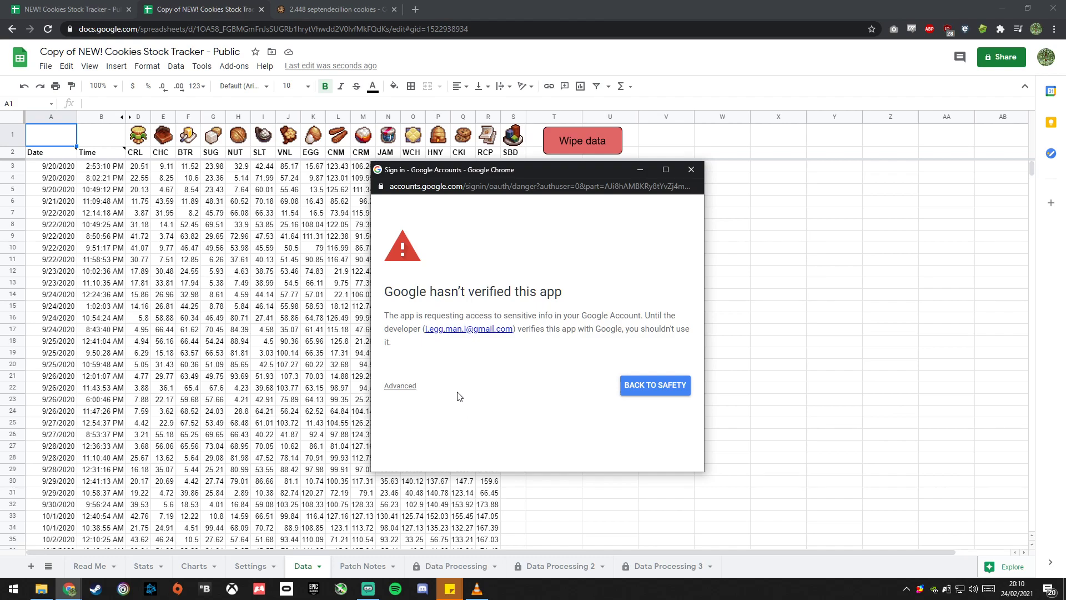
mouse_move(399, 385)
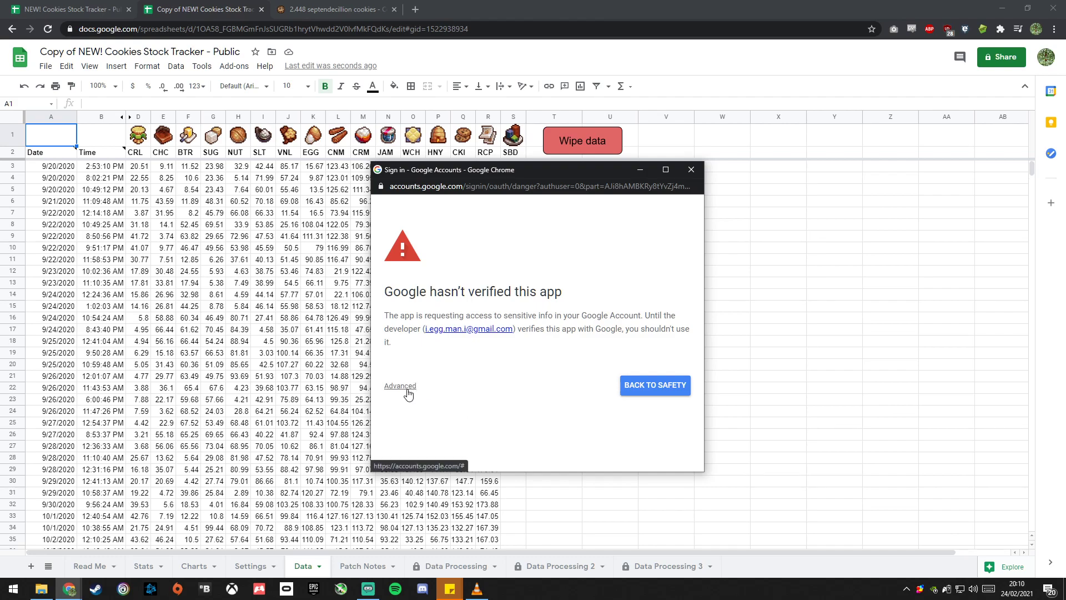
click(400, 385)
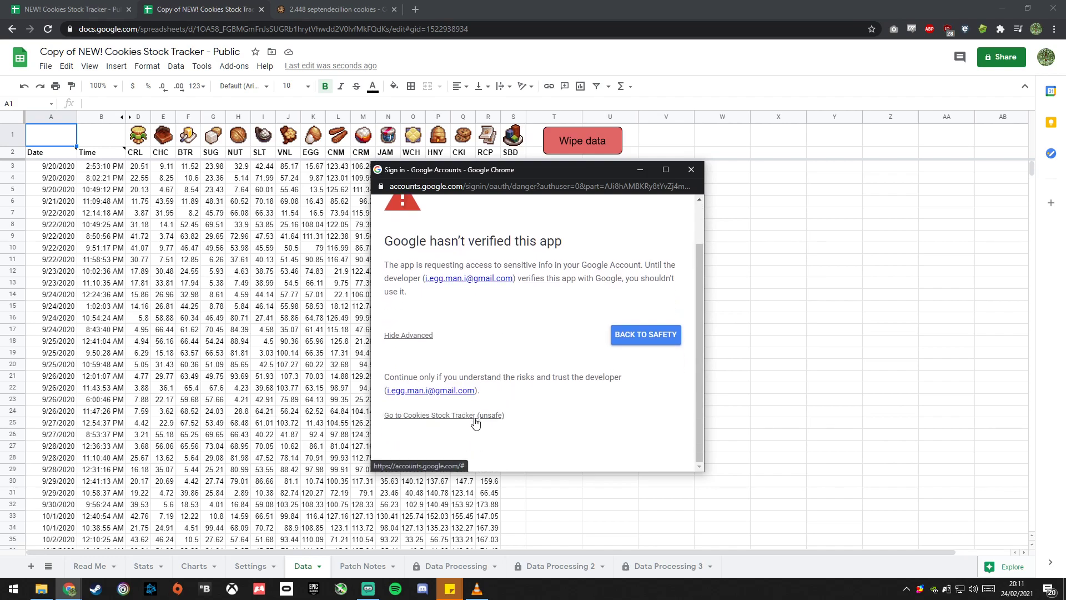
click(443, 415)
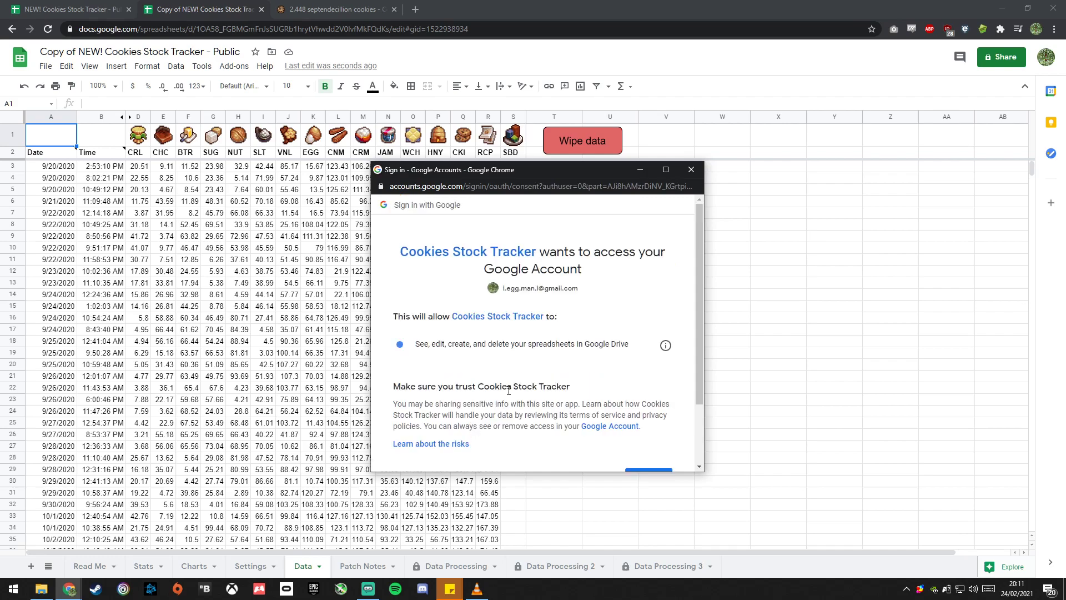
mouse_move(479, 443)
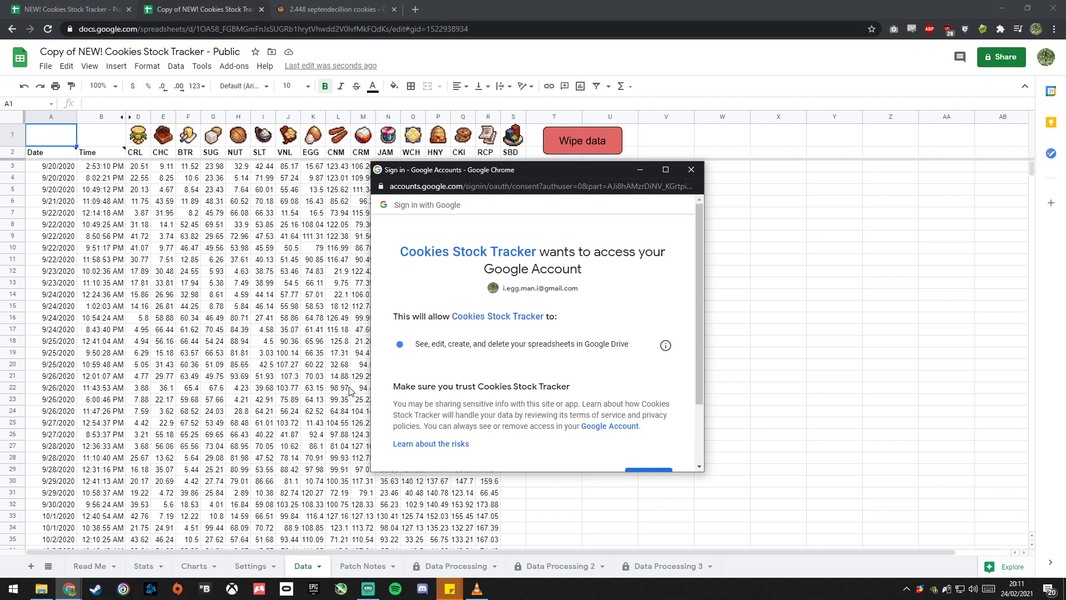
mouse_move(396, 370)
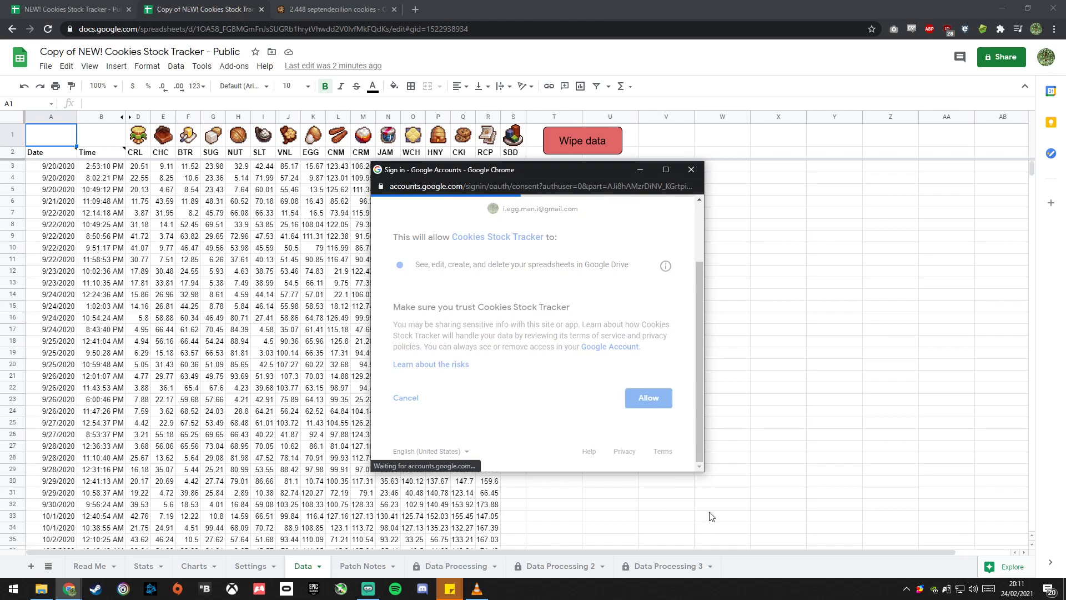
Step: Run the red Wipe data button and confirm Yes to delete all price rows
click(646, 397)
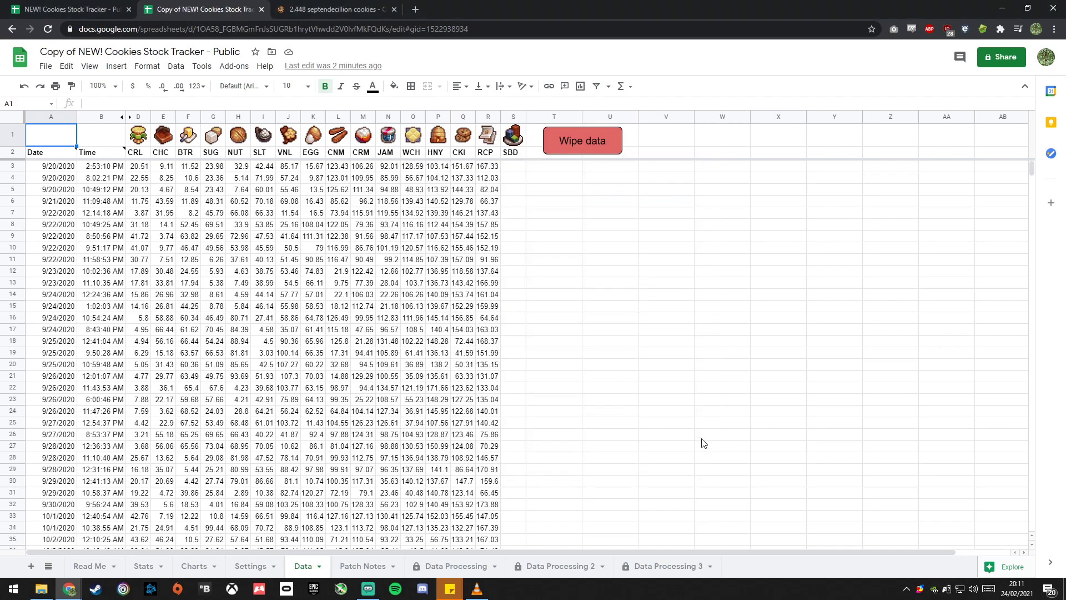
mouse_move(616, 459)
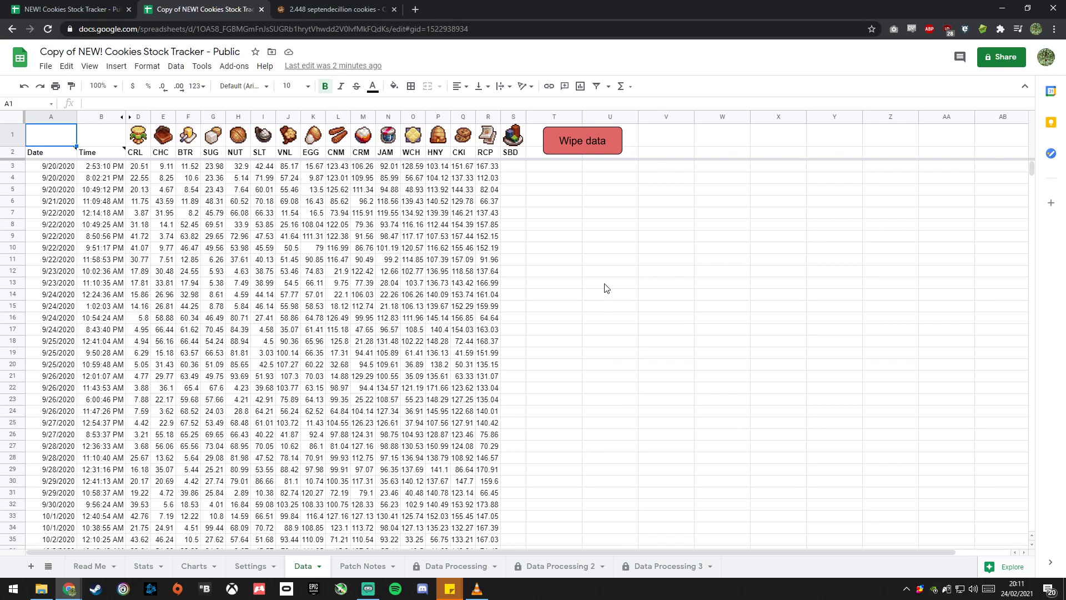
mouse_move(582, 140)
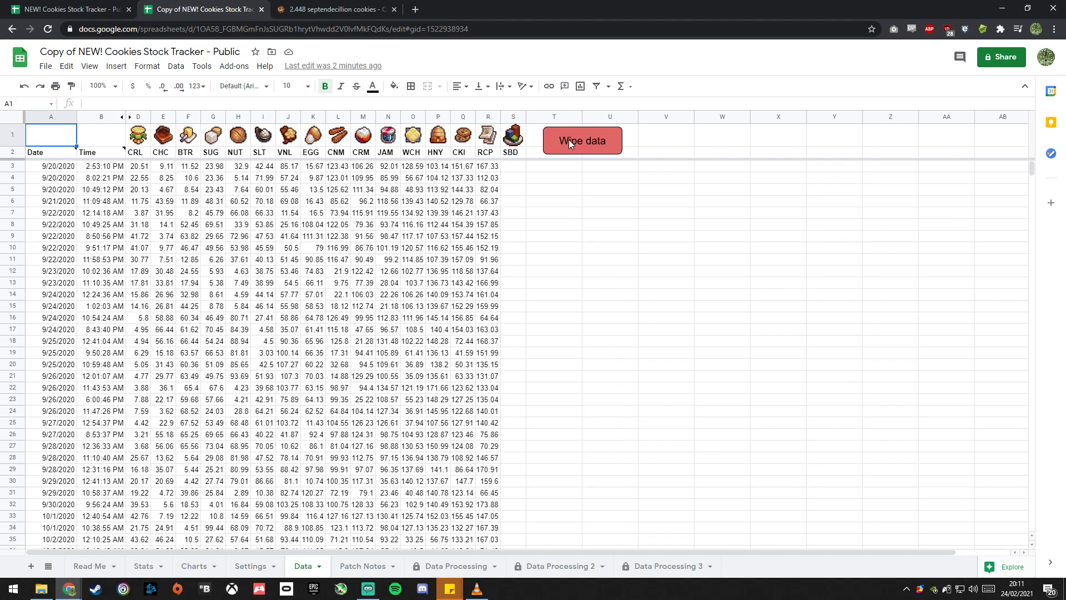
click(582, 141)
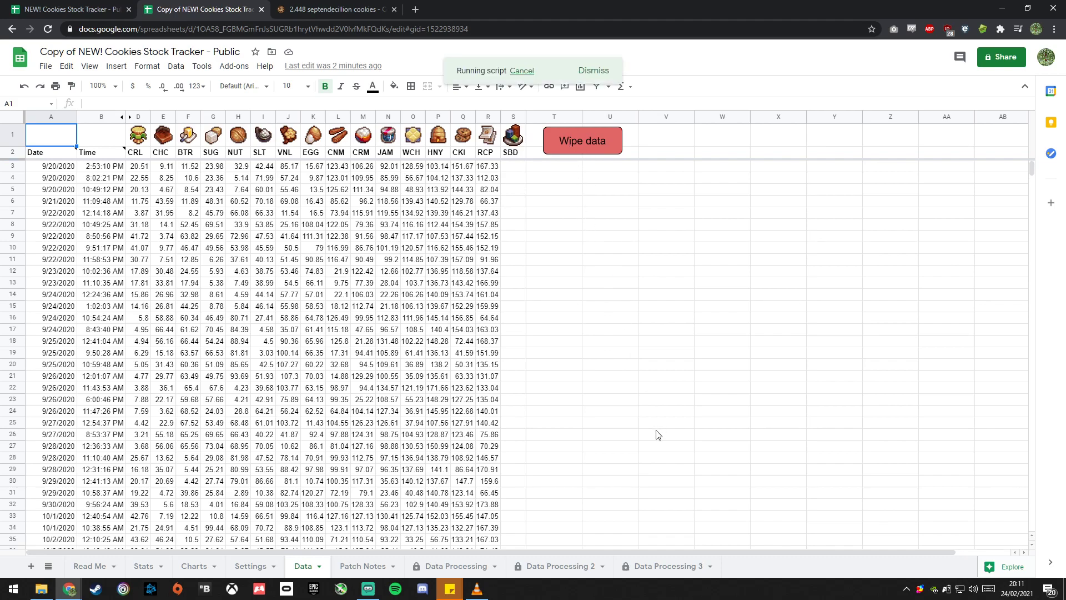
click(581, 140)
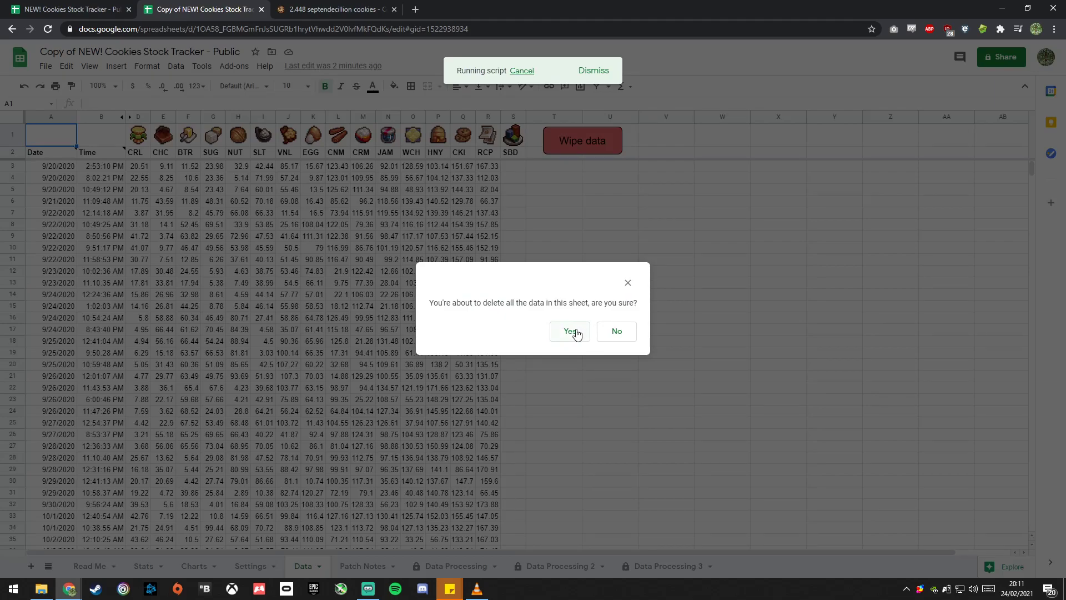
click(570, 331)
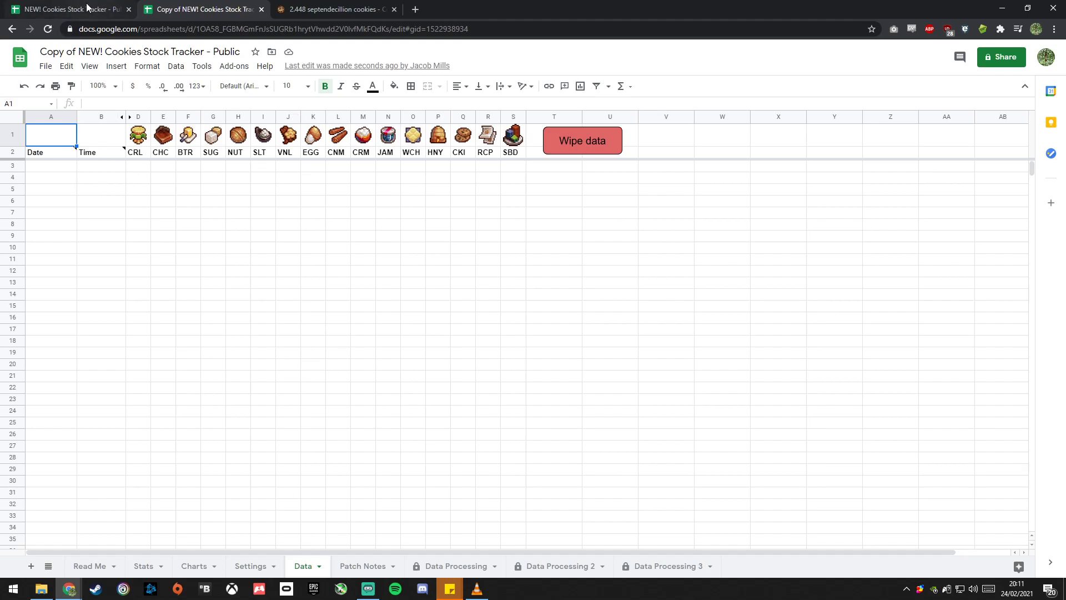
Step: View the original 'NEW! Cookies Stock Tracker - Public' tab, then return to the copy
click(68, 9)
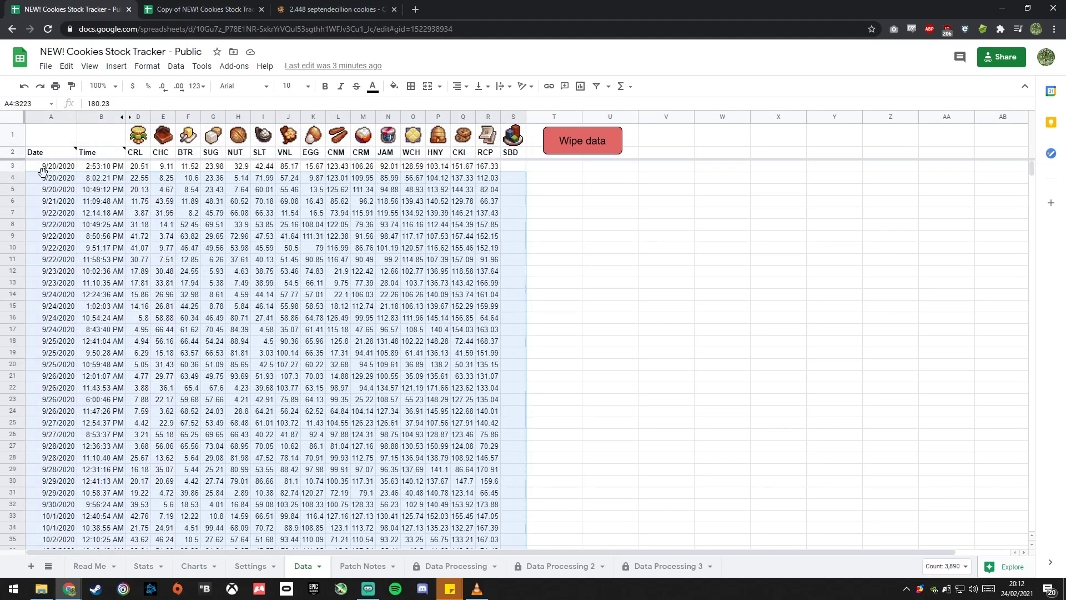
click(202, 8)
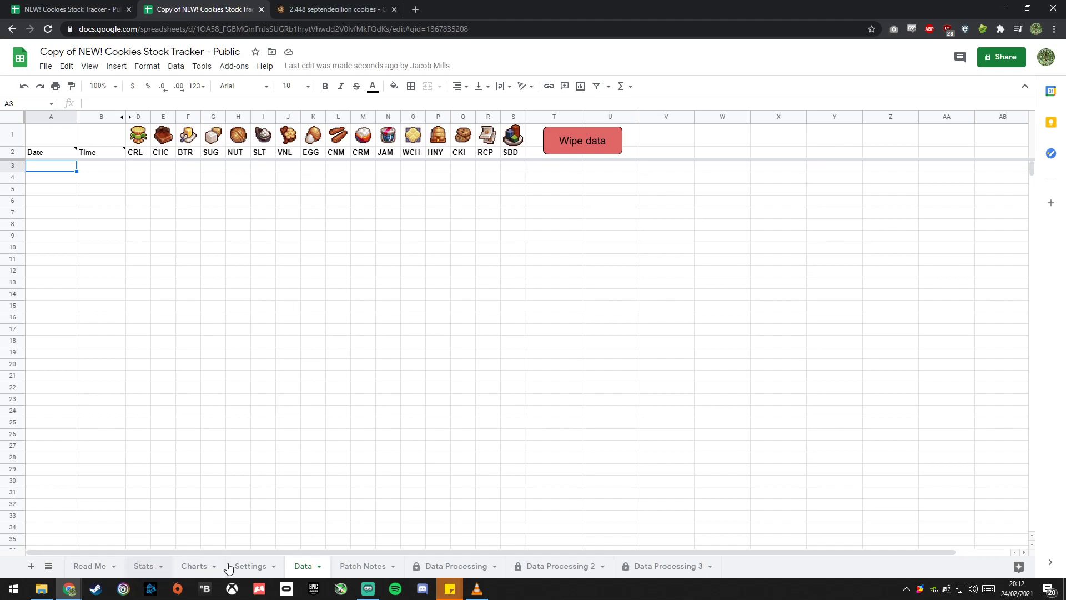
Step: Return from the game to the copy and add the pasted save's values with Add data
click(333, 9)
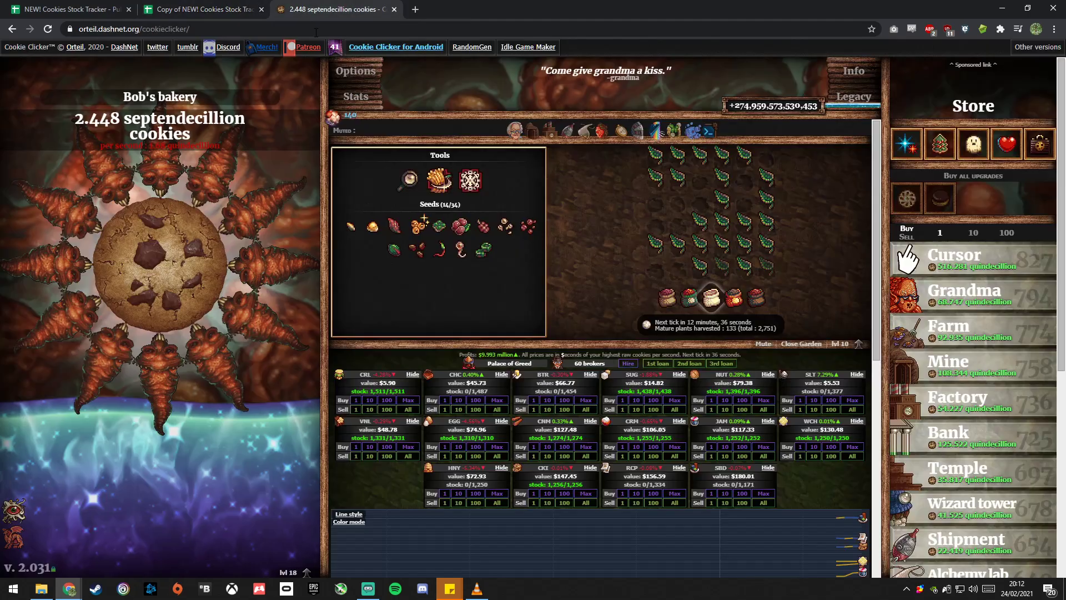
click(202, 9)
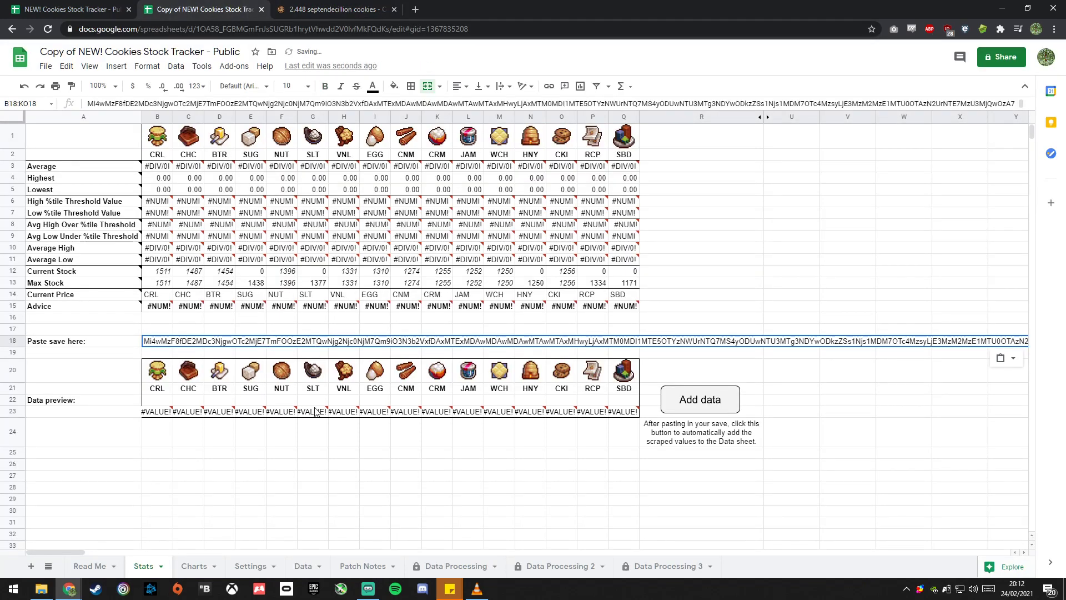
click(700, 399)
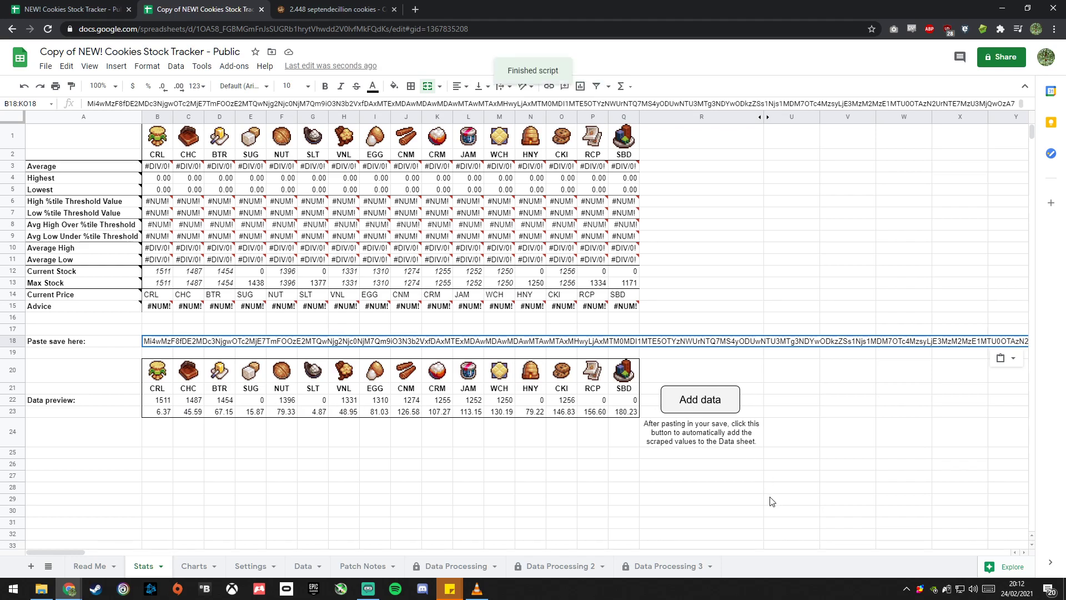
click(700, 400)
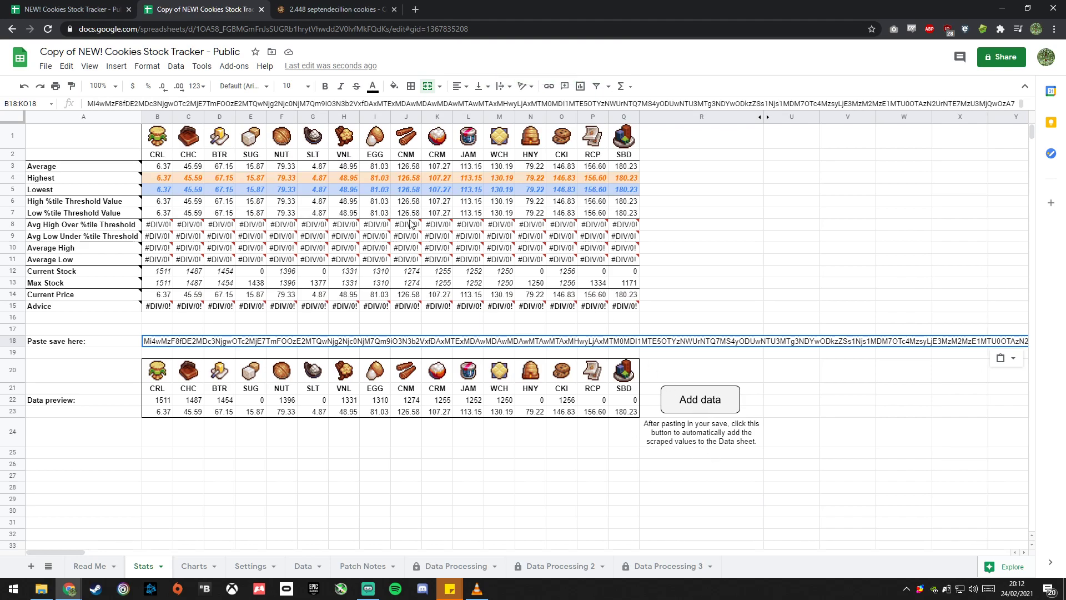
Step: Export a newer save code from Cookie Clicker's Options, then return to the tracker copy
click(333, 9)
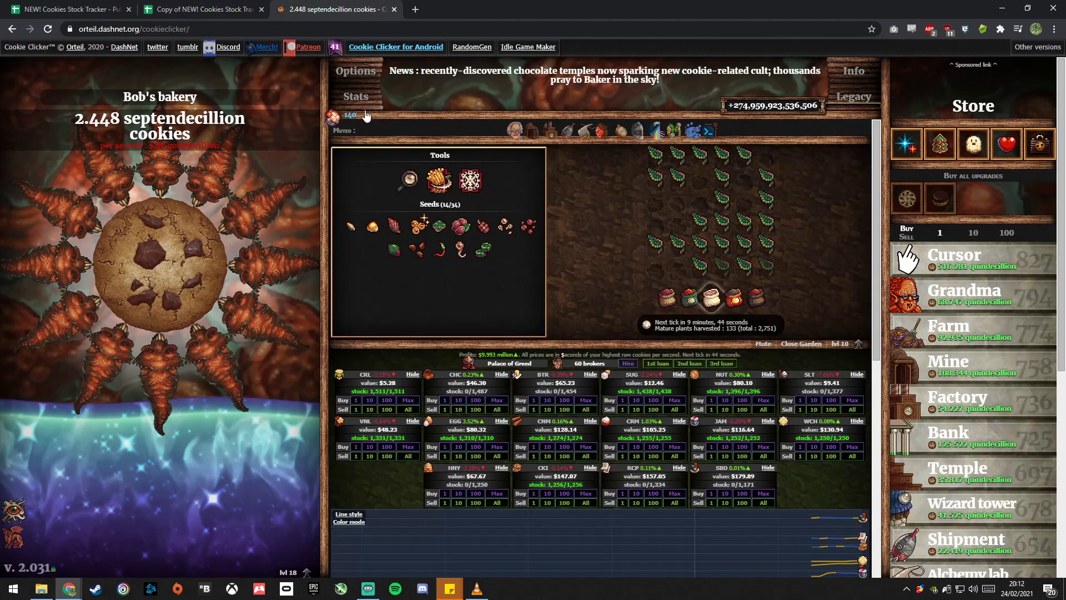
click(355, 70)
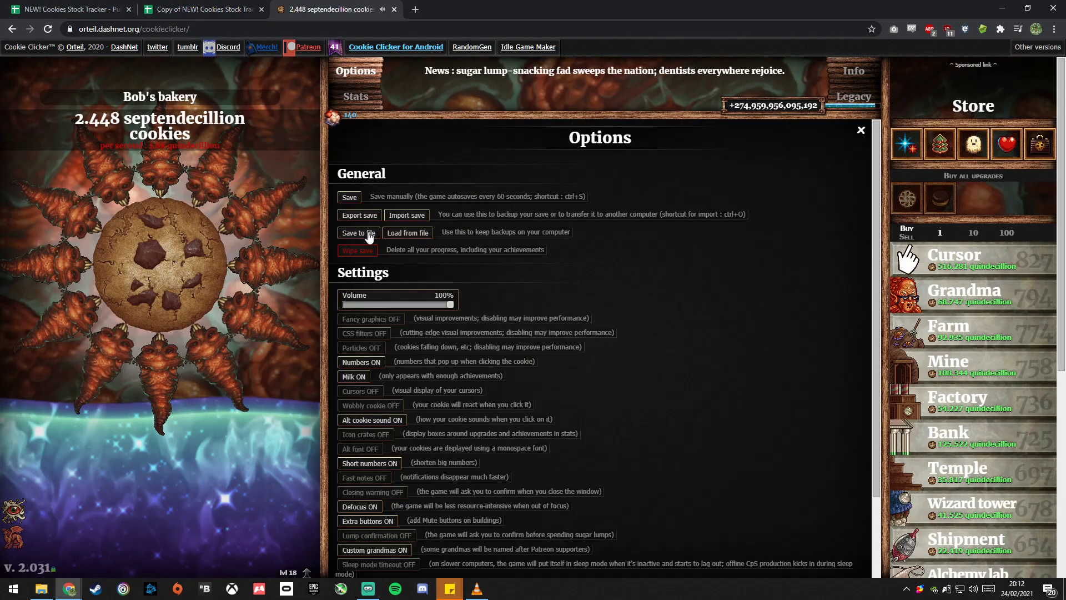
click(360, 214)
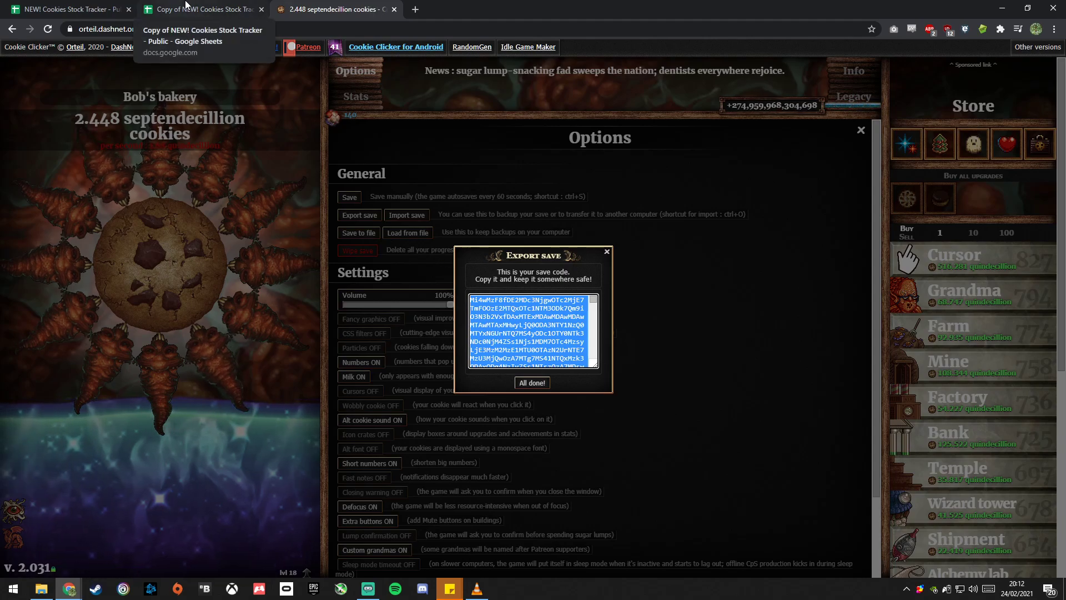
click(201, 9)
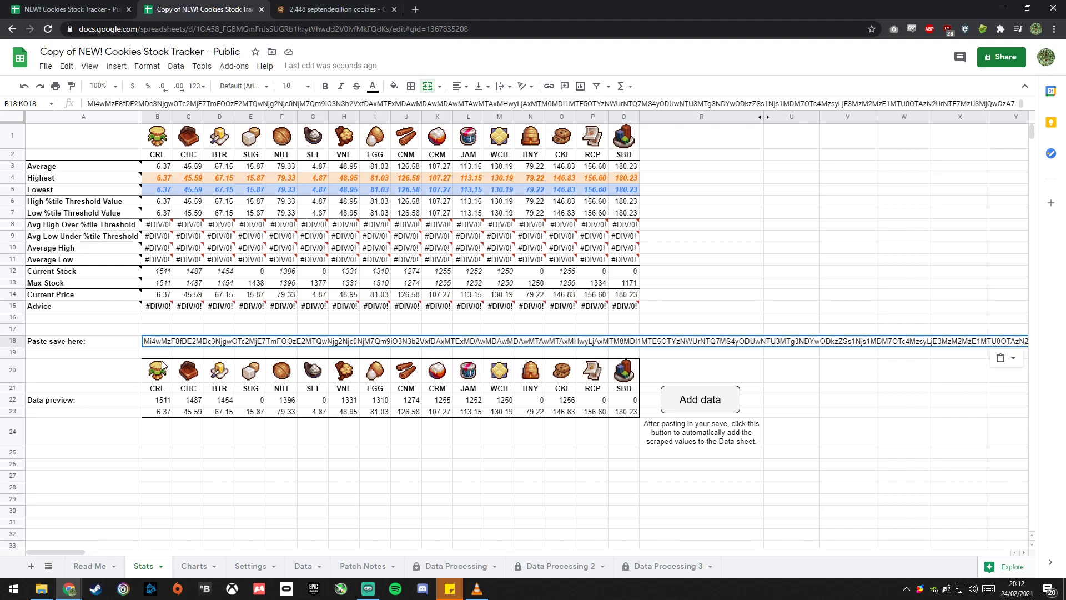
mouse_move(154, 352)
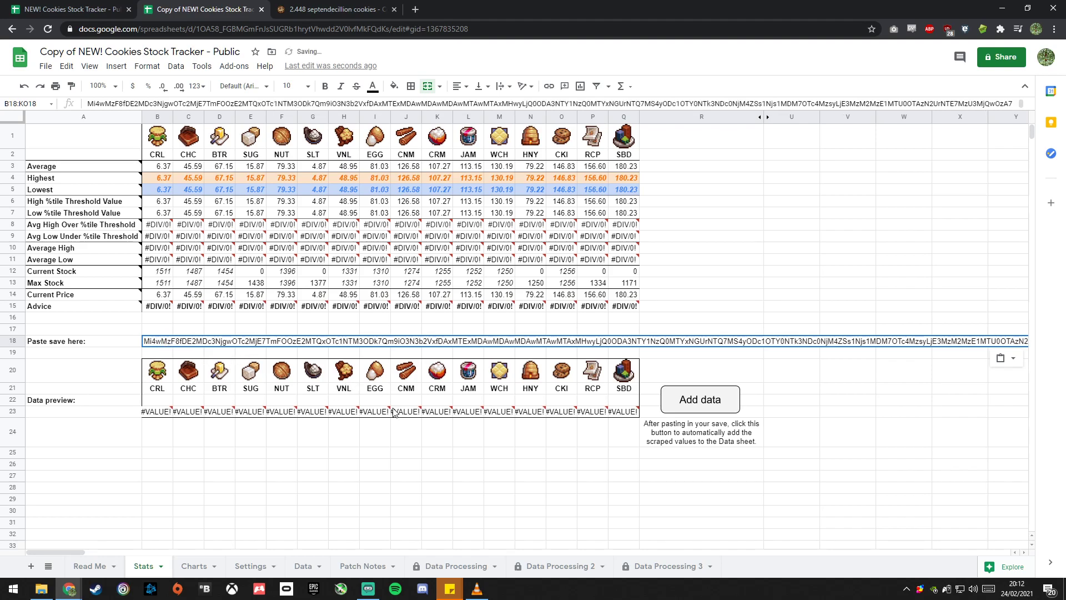
Step: Add the newer save's values to the copy's Data sheet with Add data
click(699, 399)
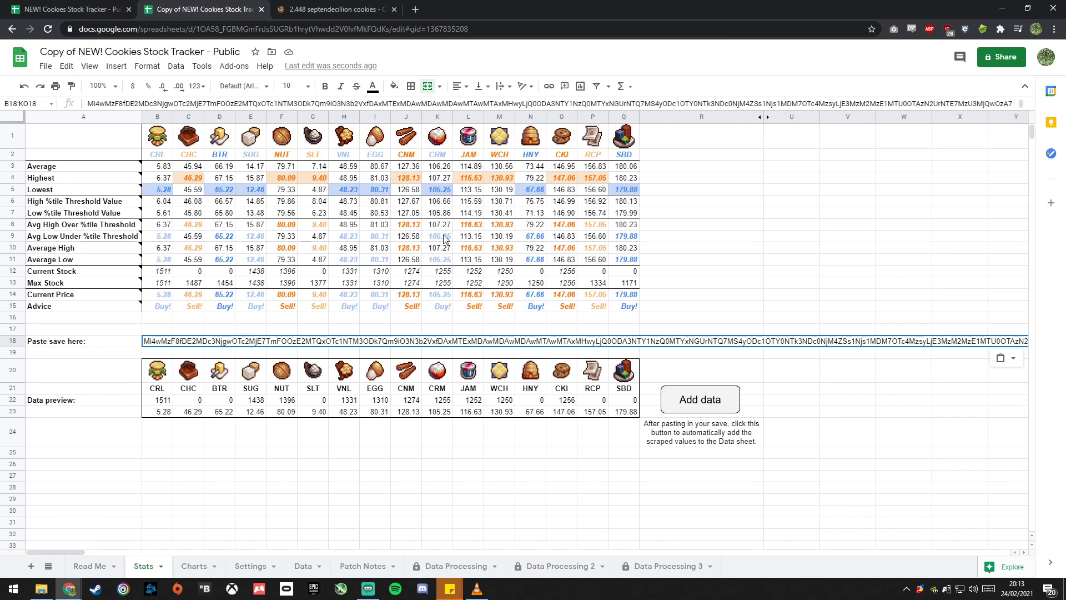
mouse_move(664, 208)
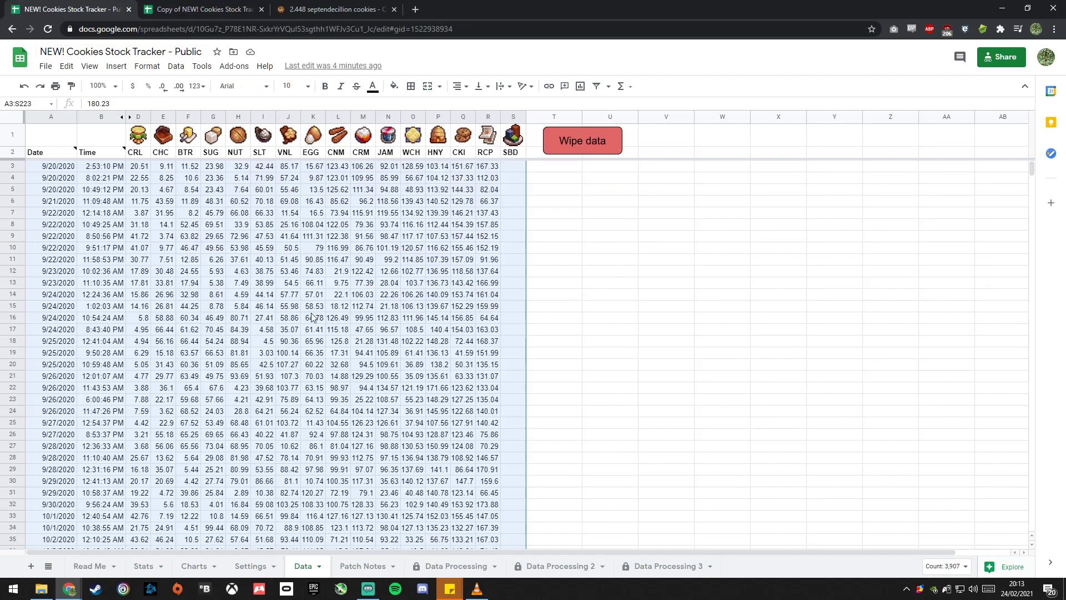
Step: Scroll through the original tracker's Data rows and move to its Stats sheet
scroll(down, 3)
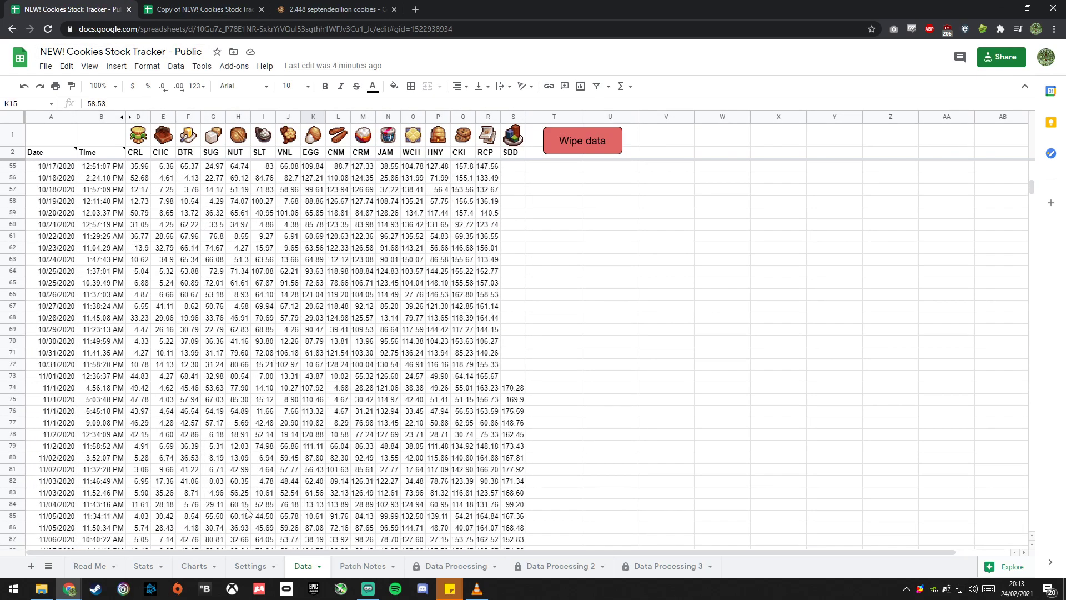
click(144, 565)
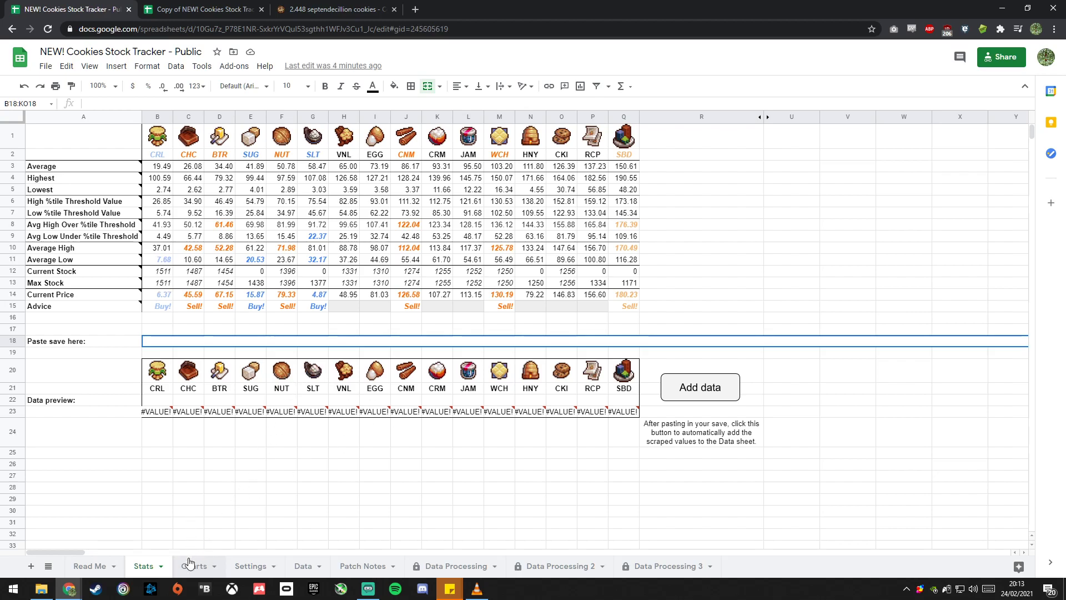
click(195, 566)
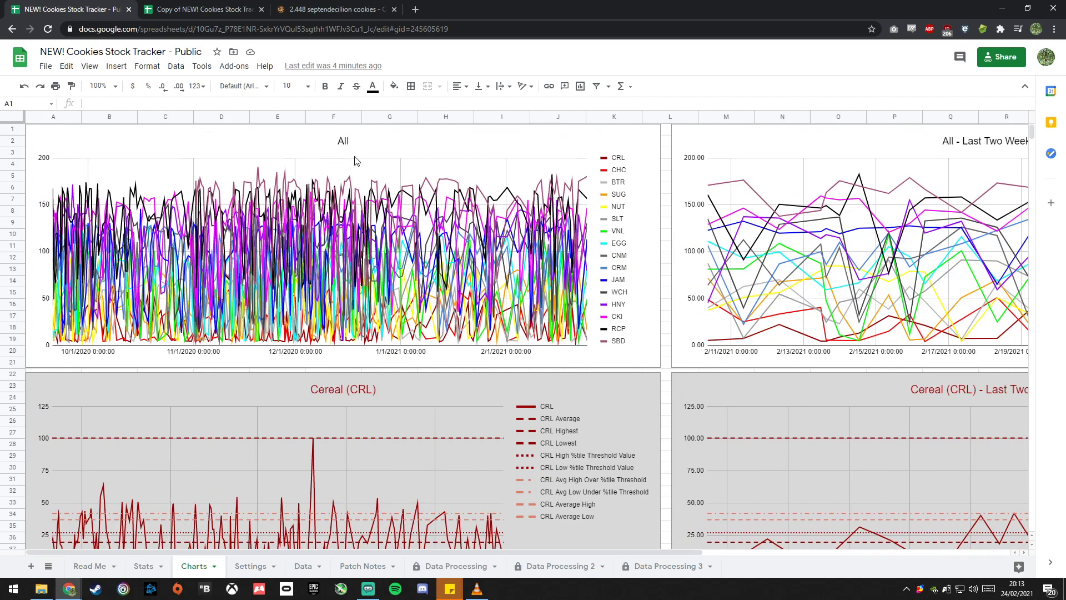
scroll(right, 3)
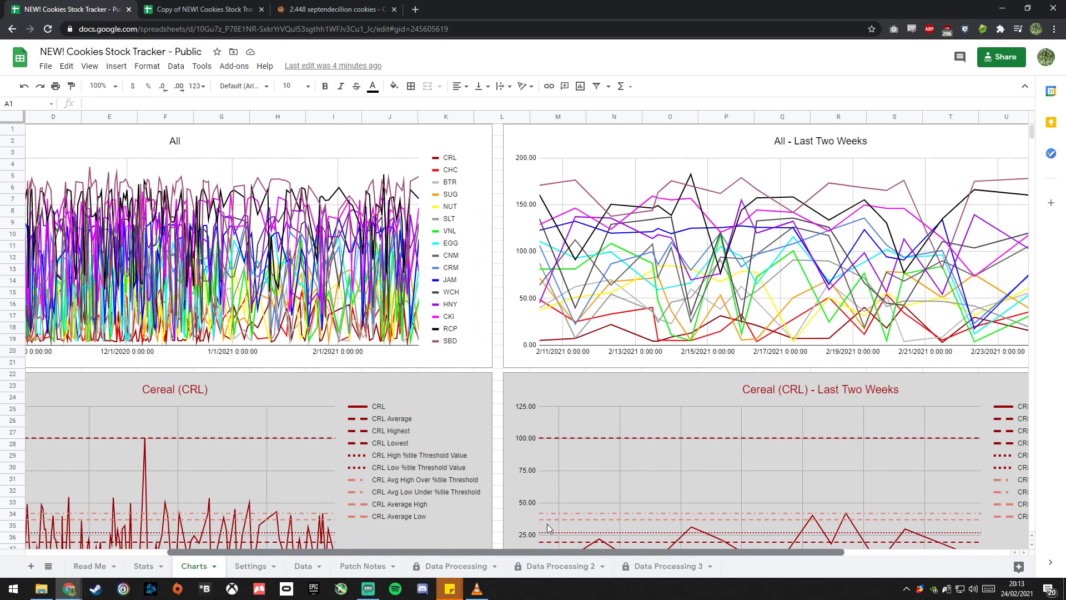
scroll(right, 3)
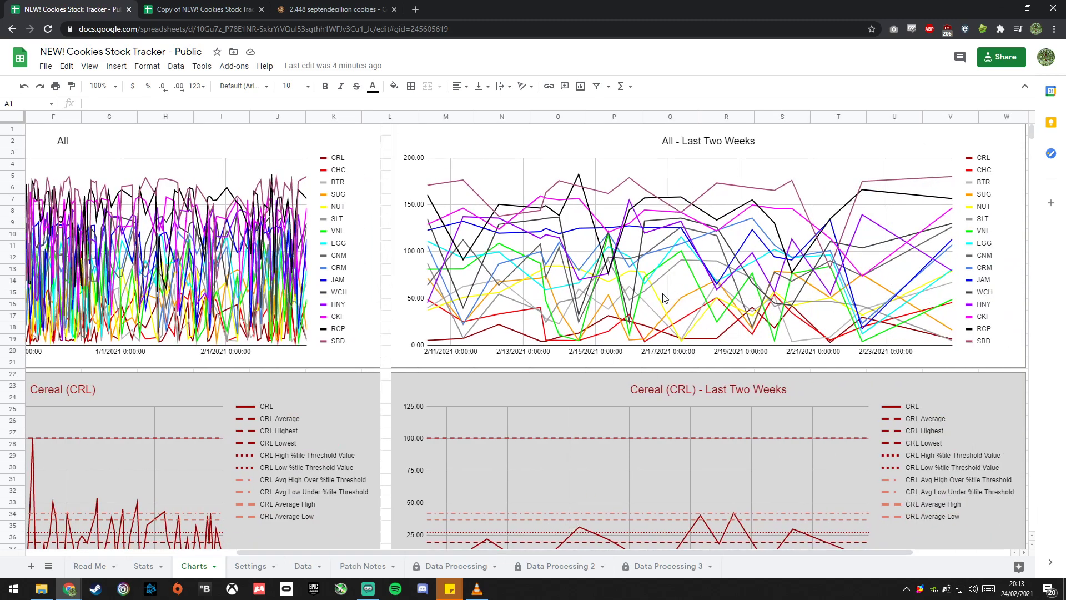
scroll(down, 3)
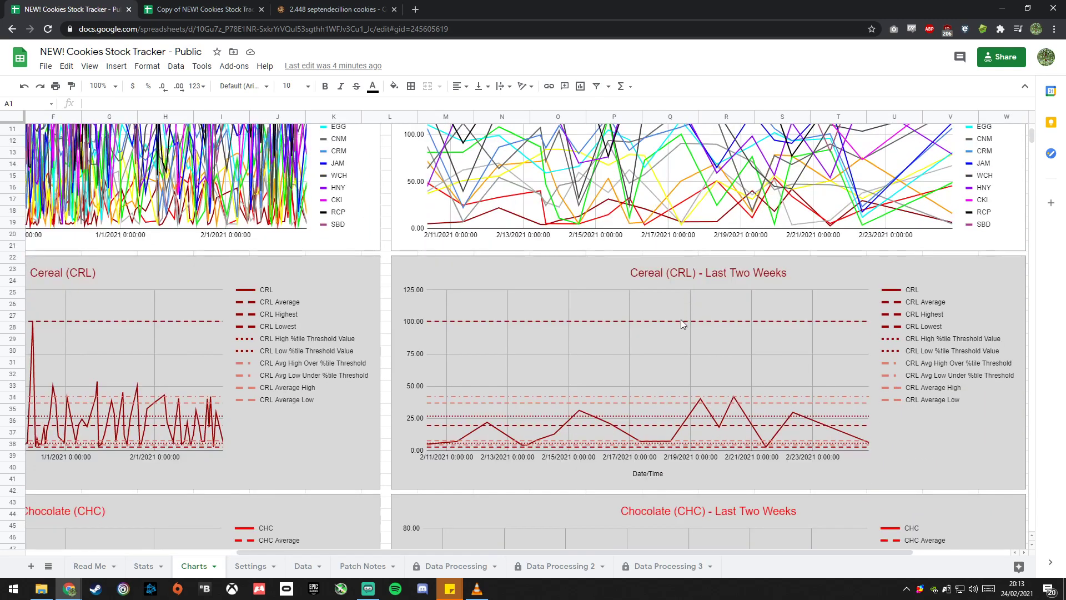
mouse_move(800, 336)
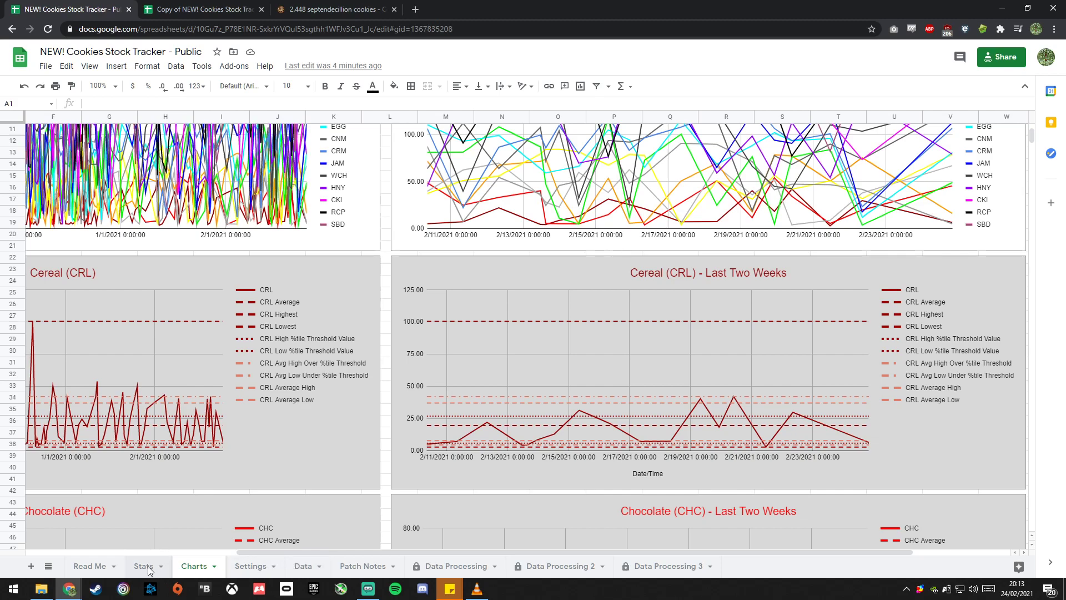
Step: Go from the Stats sheet to the Settings sheet with percentile thresholds and highlight options
click(142, 566)
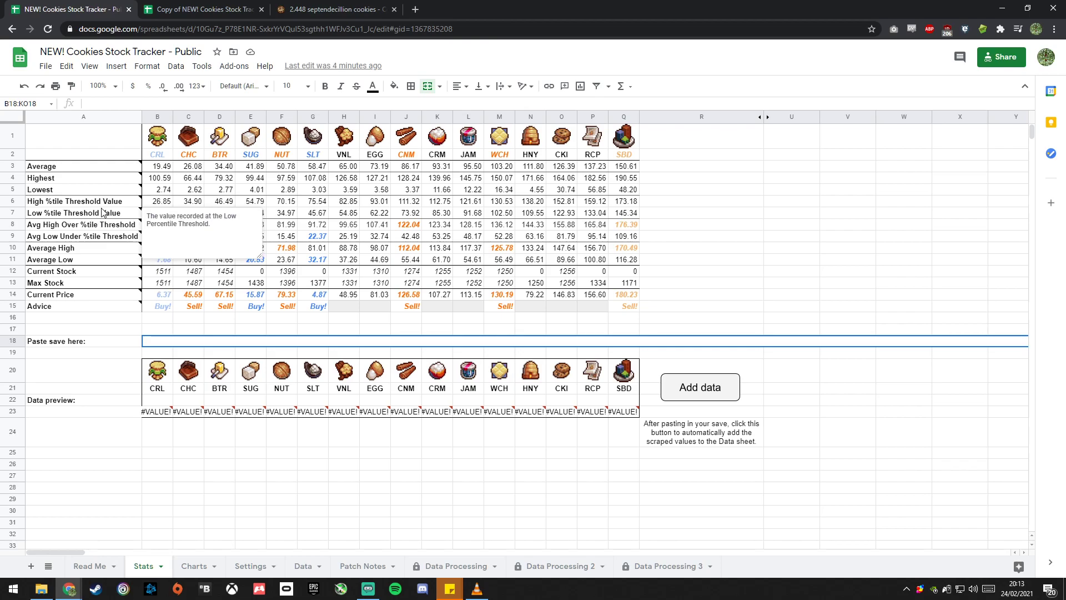
click(251, 566)
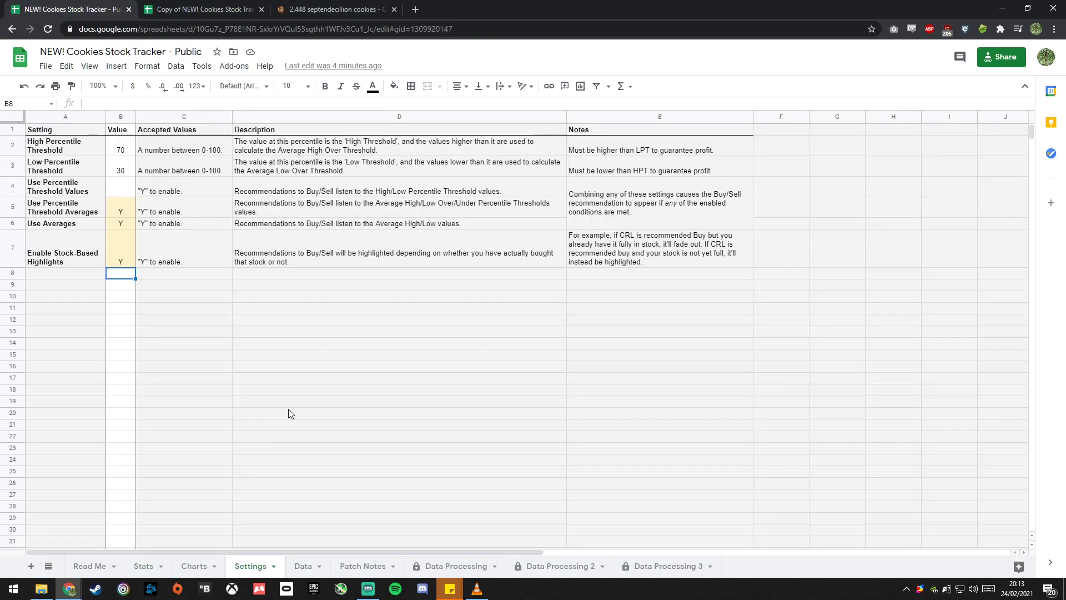
mouse_move(324, 260)
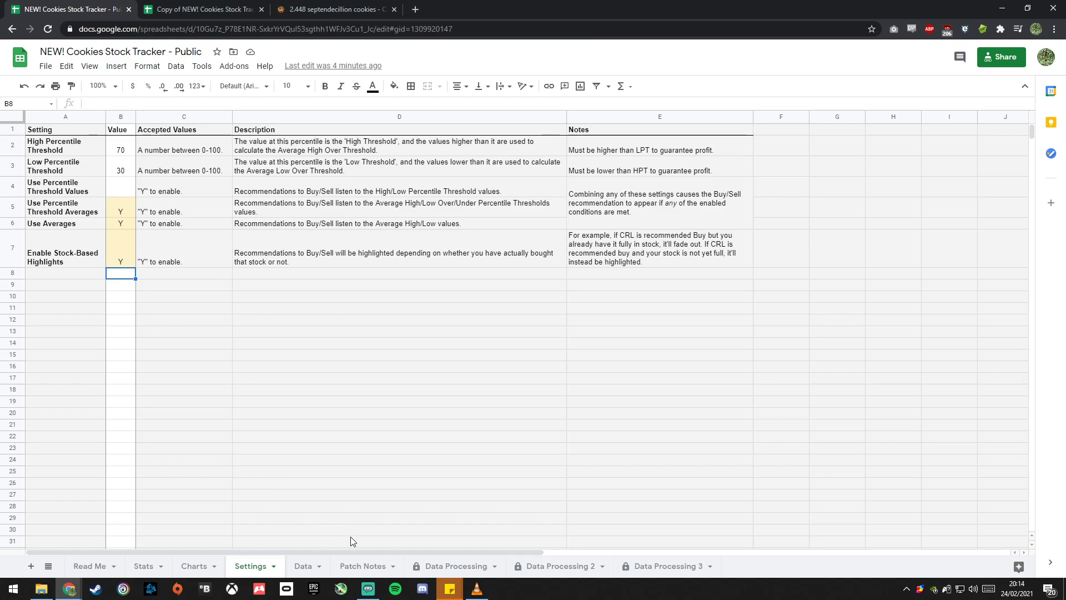
Step: Scroll the Data sheet to row 224 and enter 02/24/2021 in its Time cell
click(303, 565)
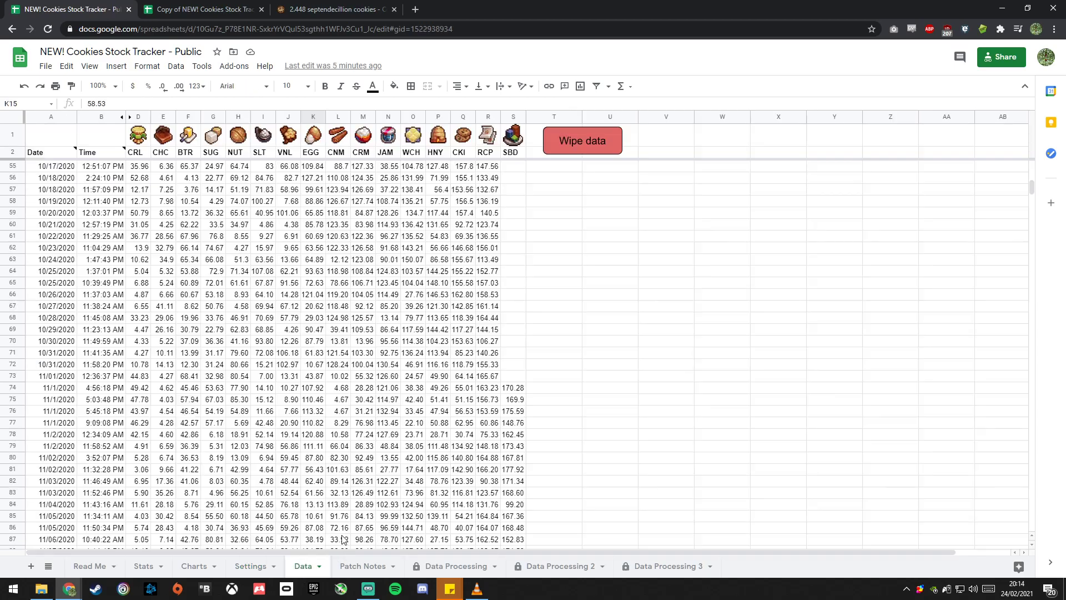
scroll(down, 3)
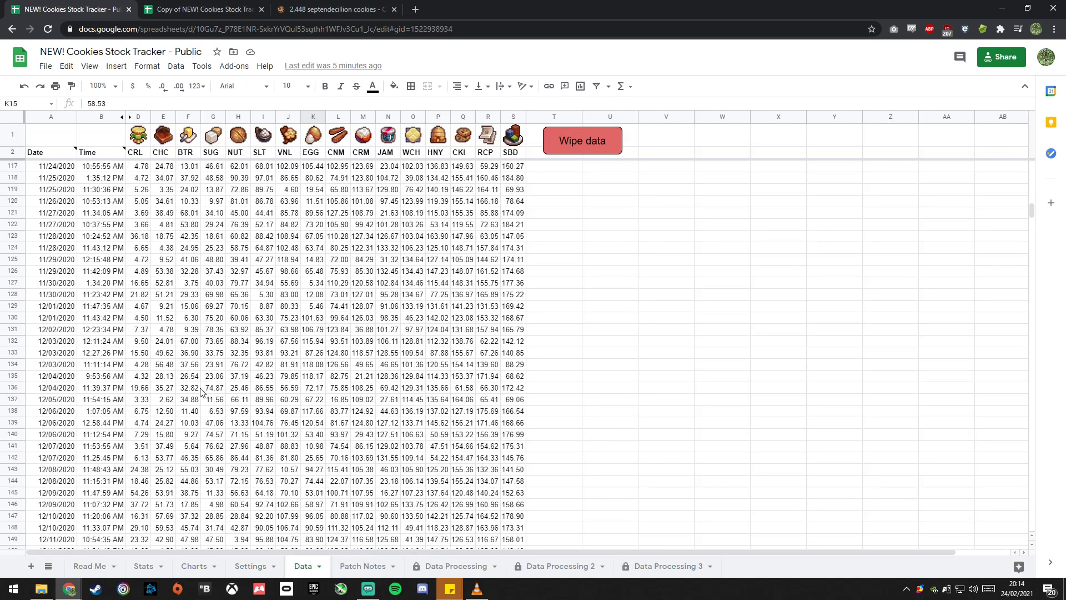
scroll(down, 3)
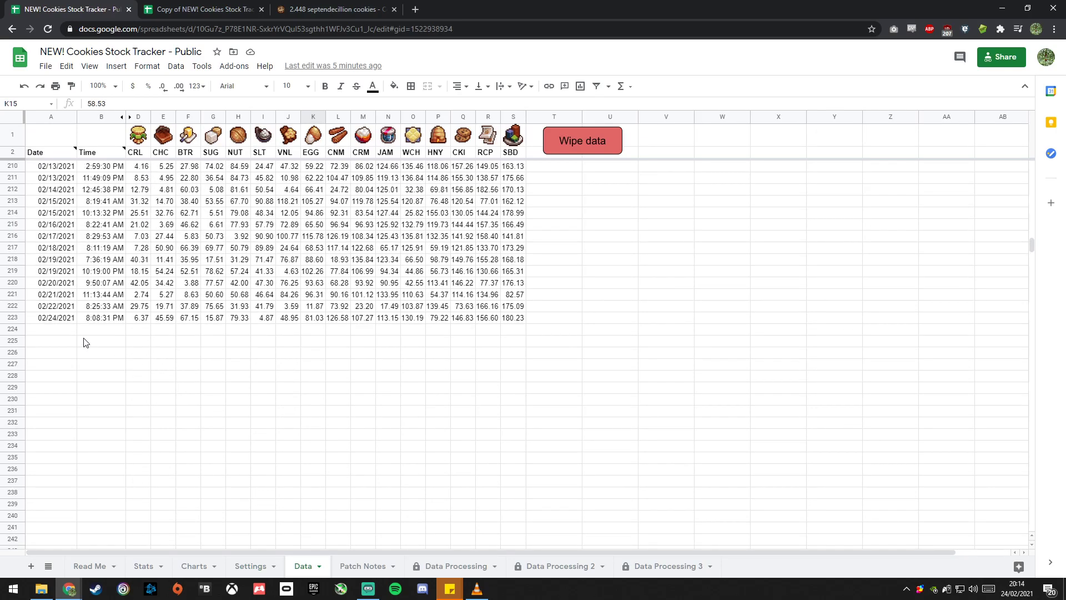
click(50, 330)
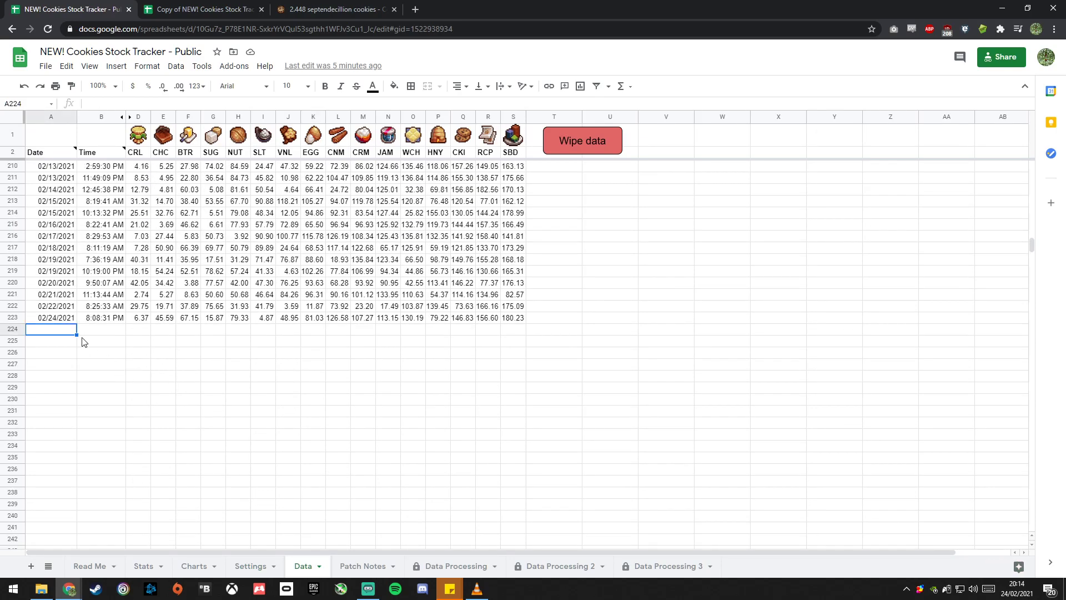
click(100, 329)
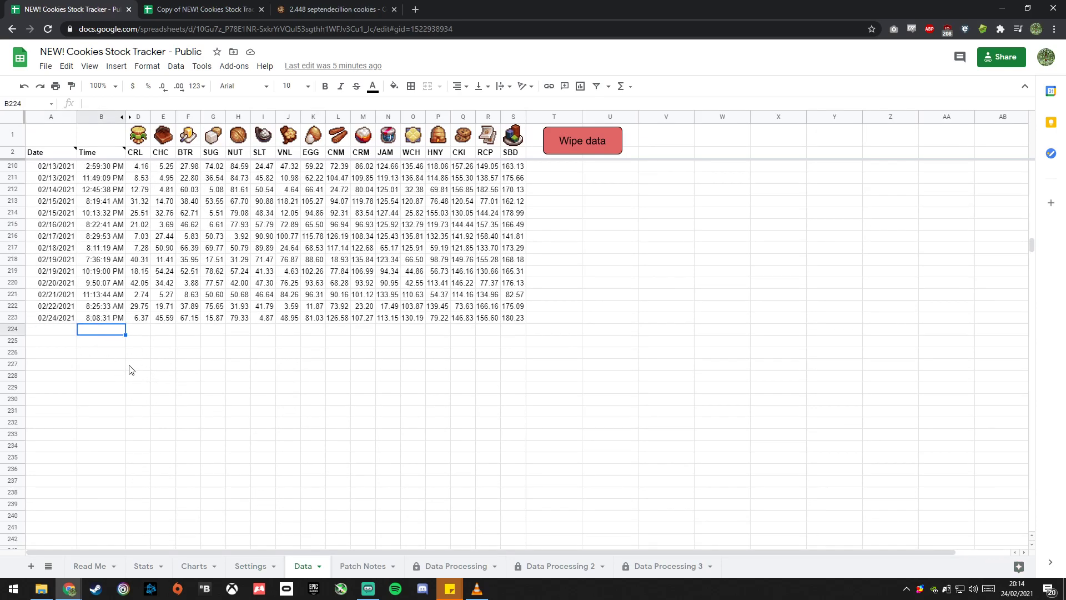
text(02/24/2021)
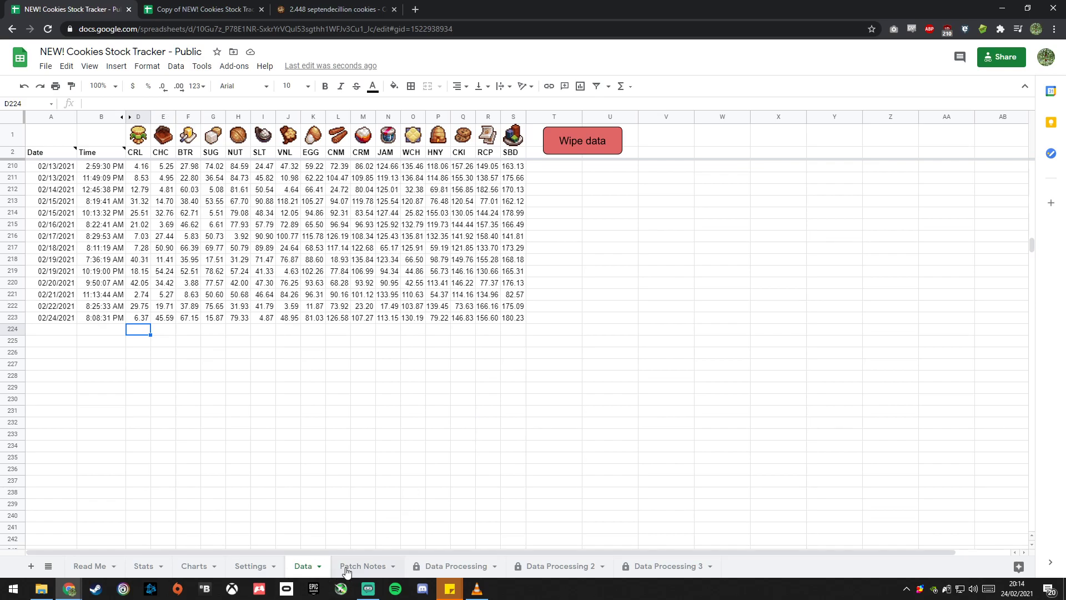
Step: View the Patch Notes, Data Processing, Data Processing 2 and Data Processing 3 sheets in turn
click(363, 566)
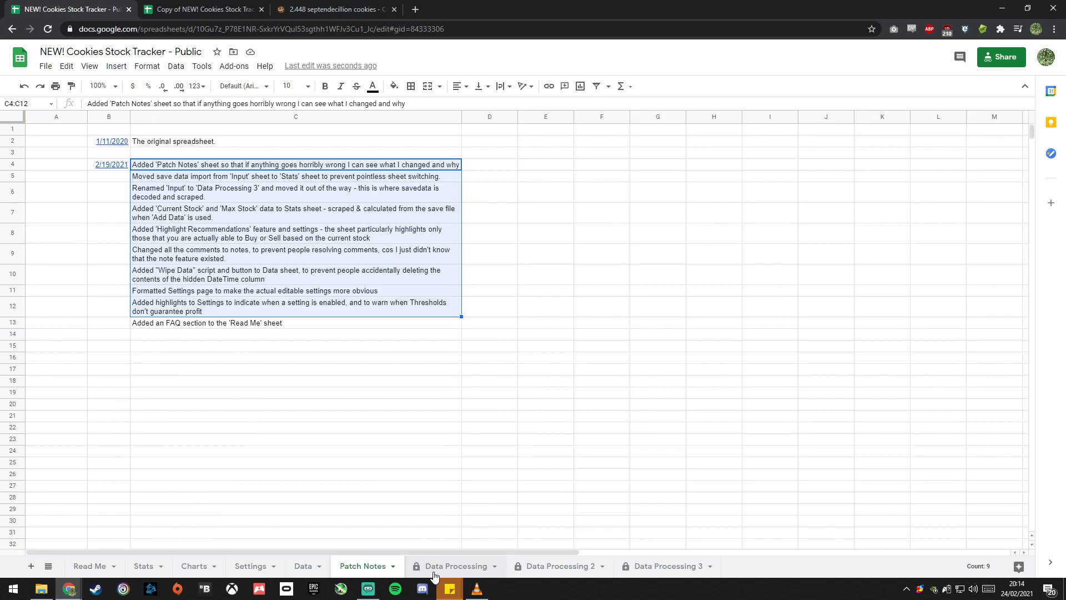
click(452, 565)
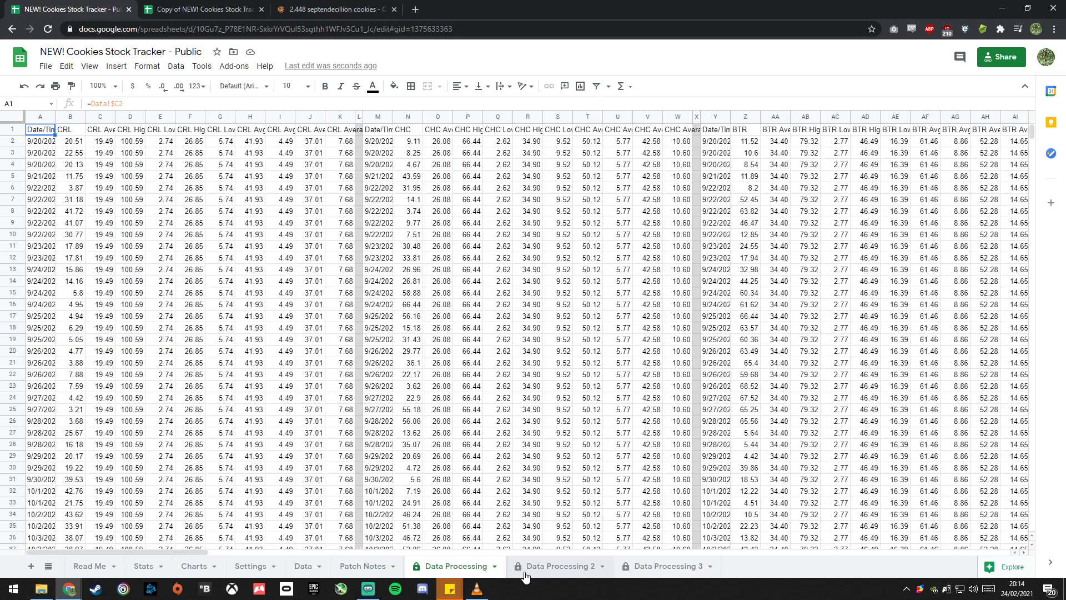
click(555, 565)
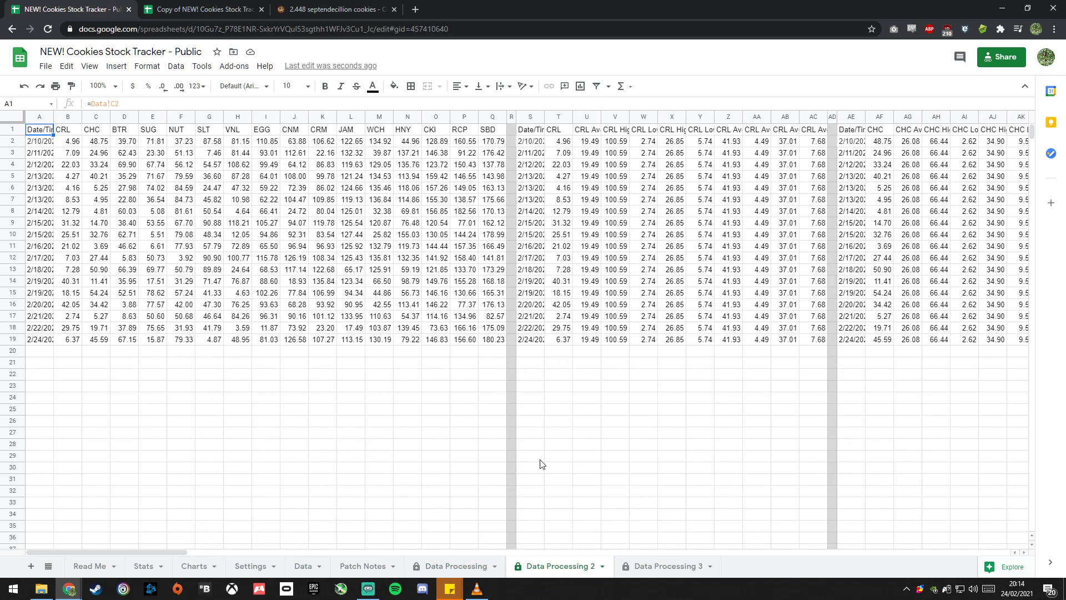
click(660, 565)
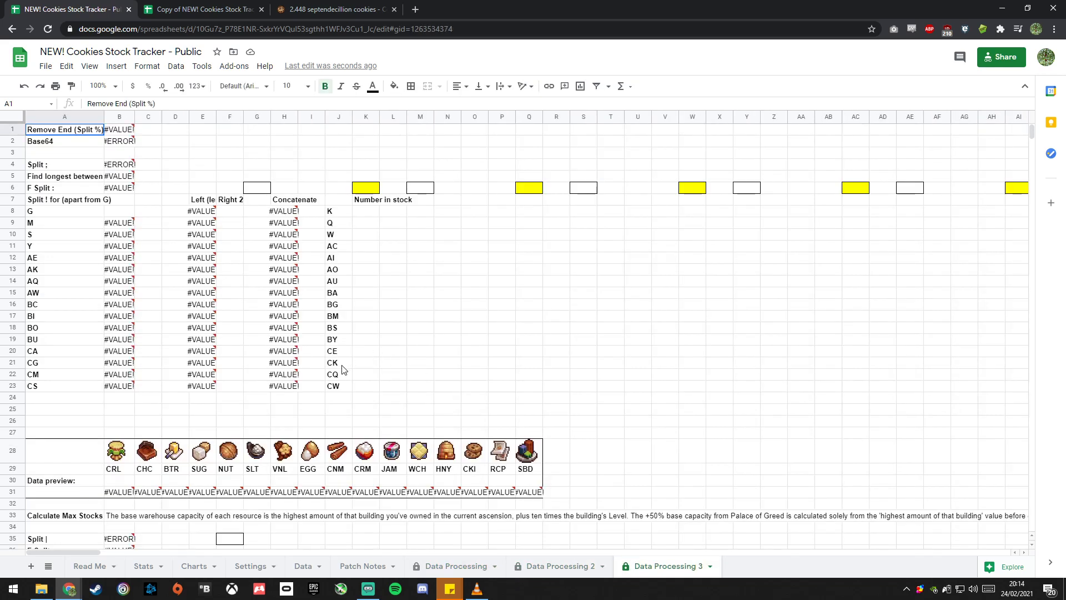
mouse_move(131, 576)
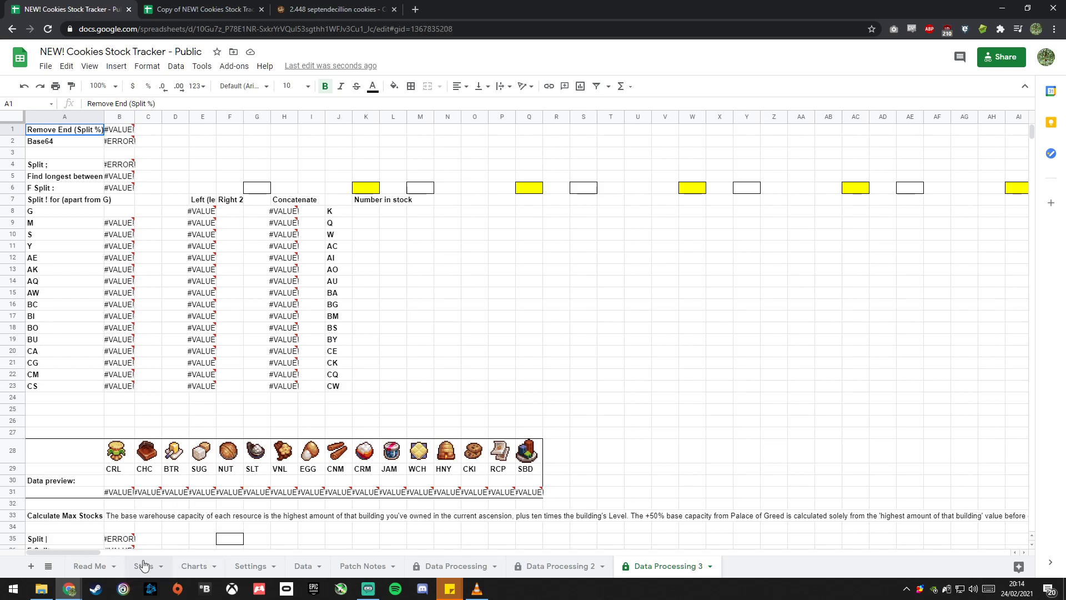
Step: Check decoded save values in Data Processing 3, then return to the Stats preview
click(143, 565)
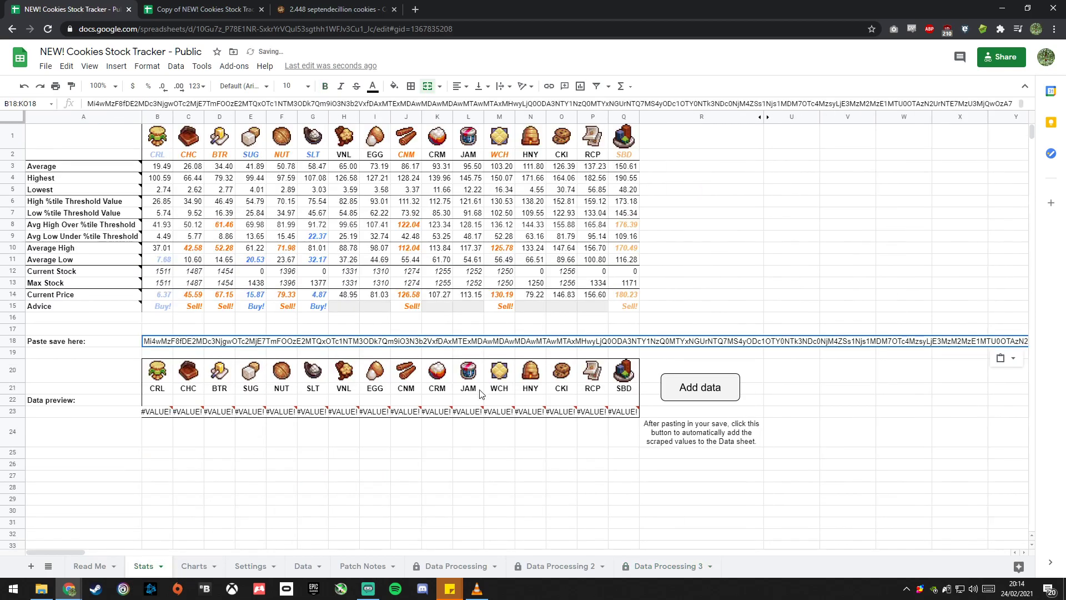
click(663, 565)
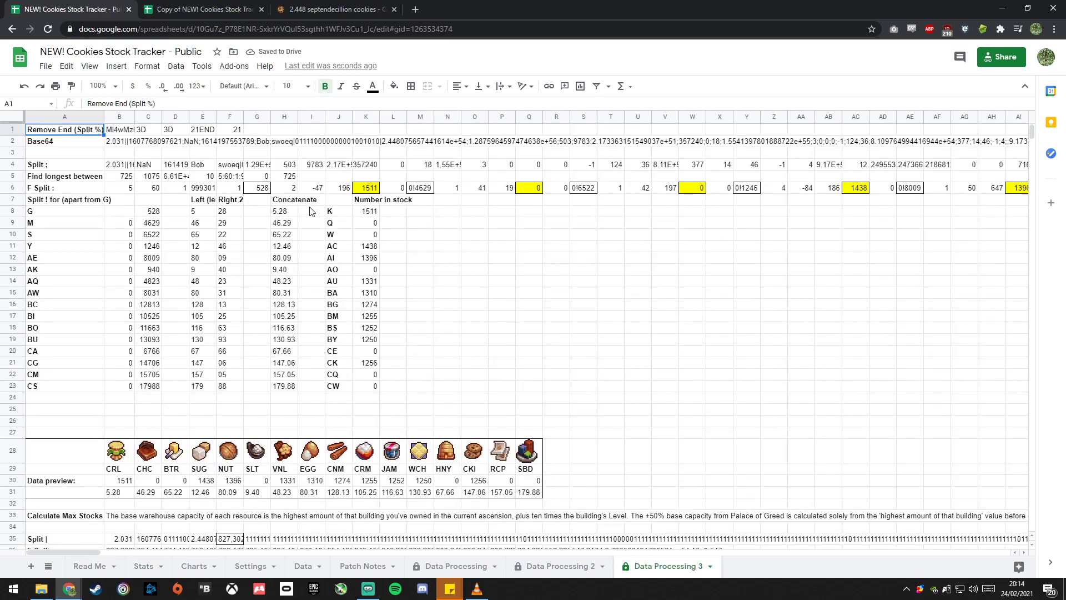
scroll(down, 3)
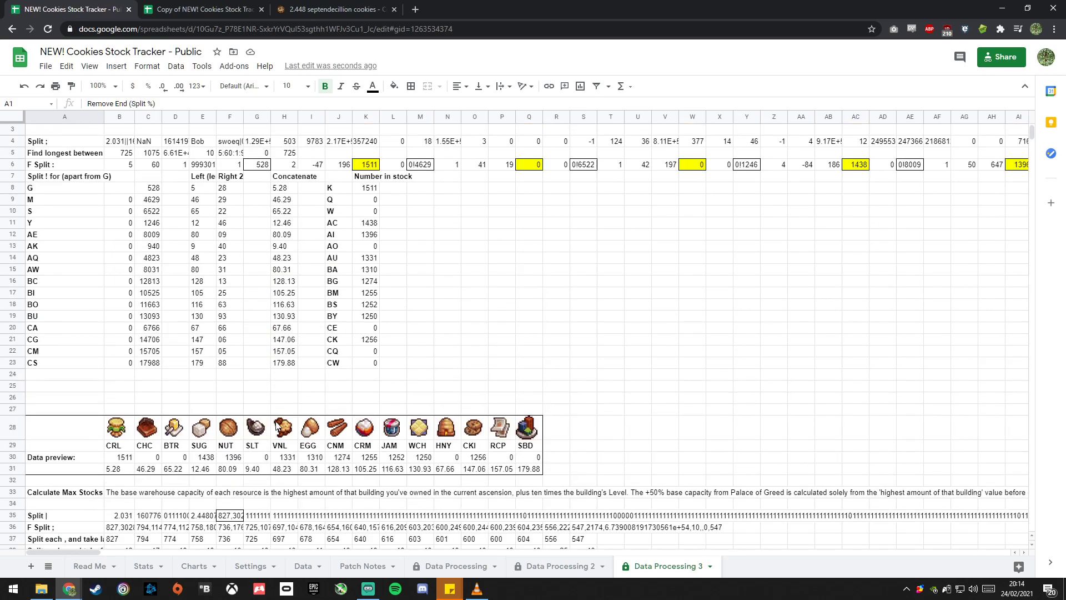
mouse_move(275, 426)
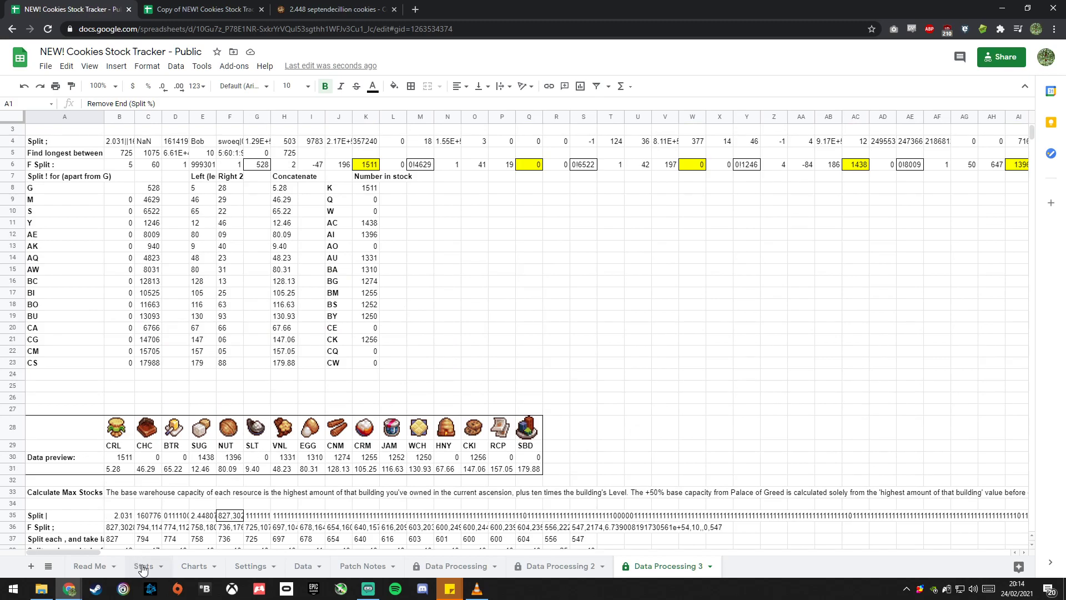
click(143, 566)
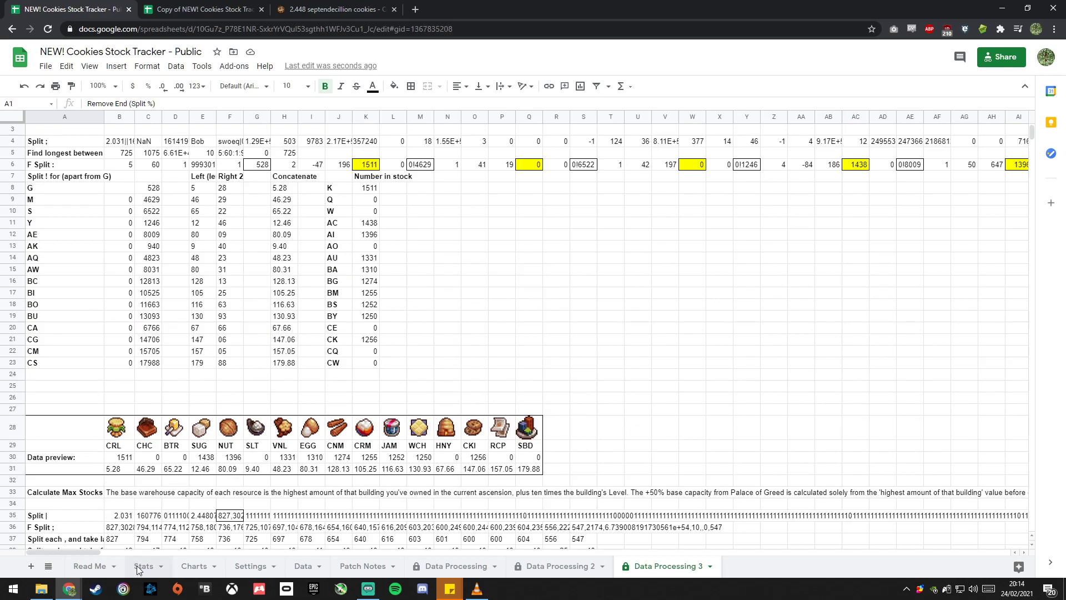
click(144, 565)
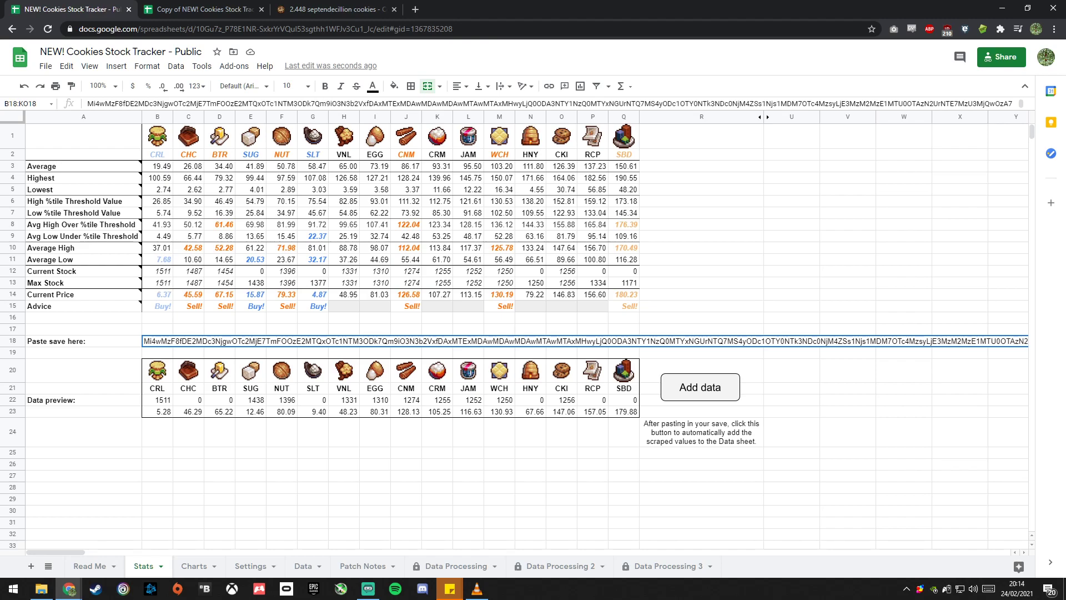